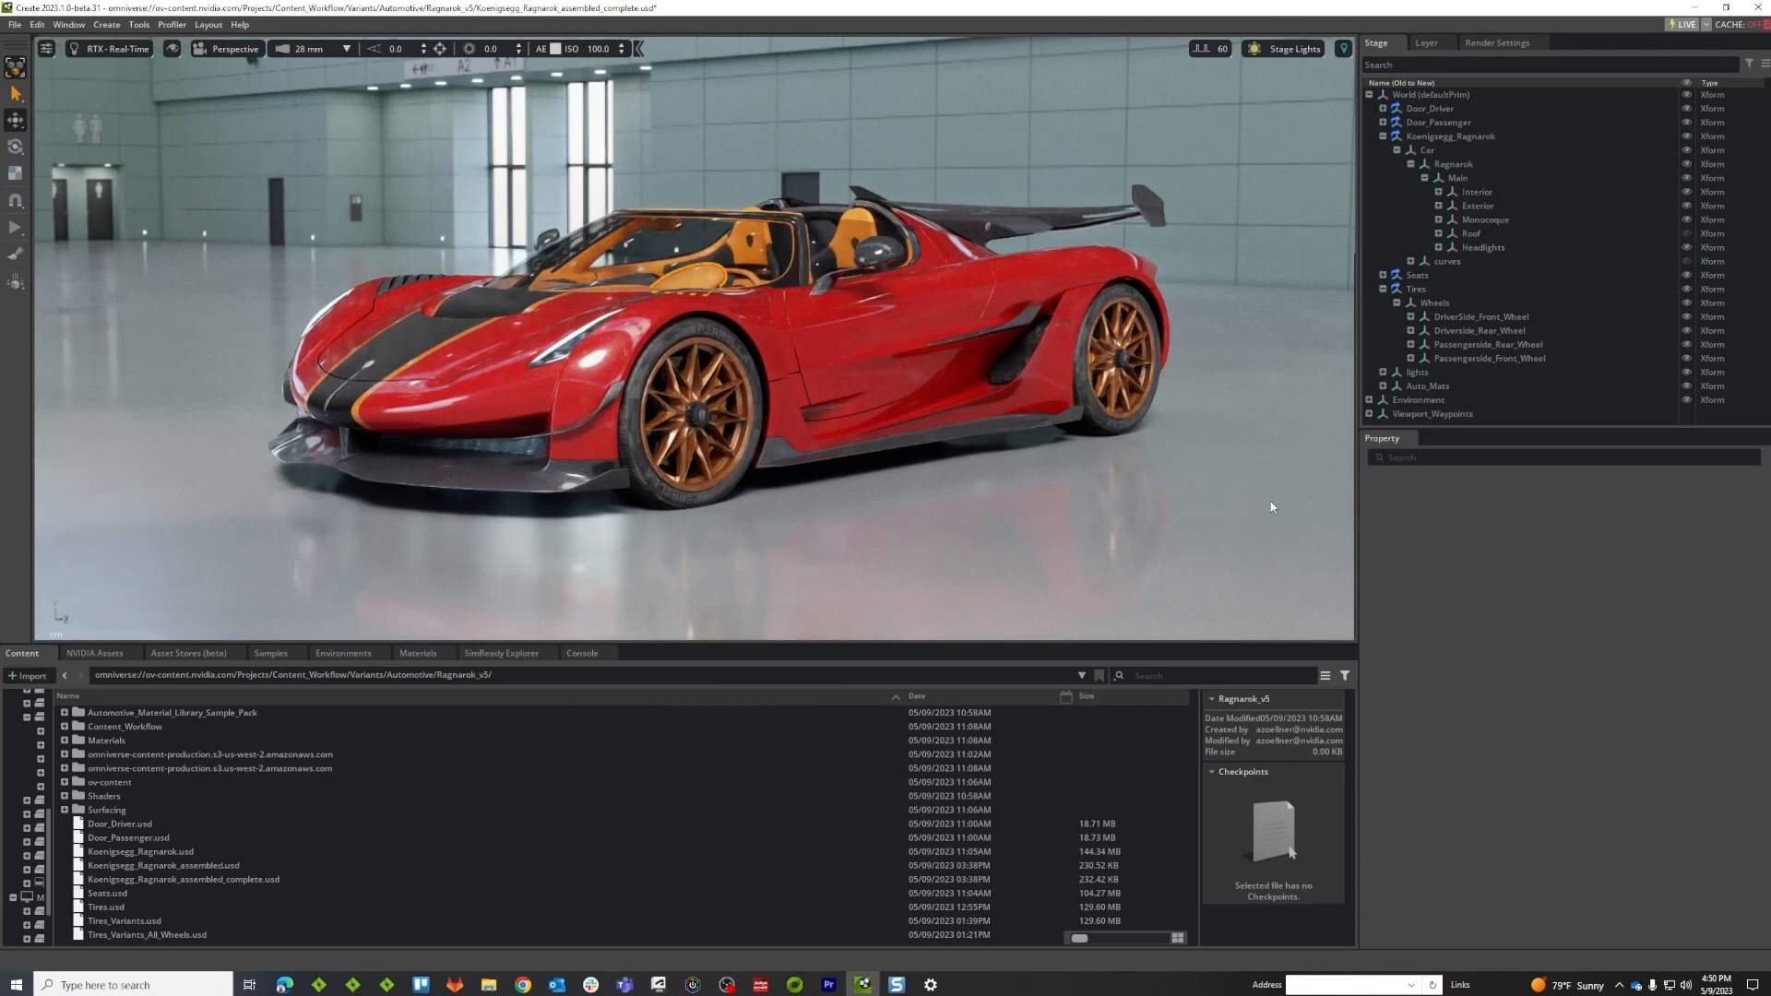
{"action": "mouse_move", "coordinate": [424, 408]}
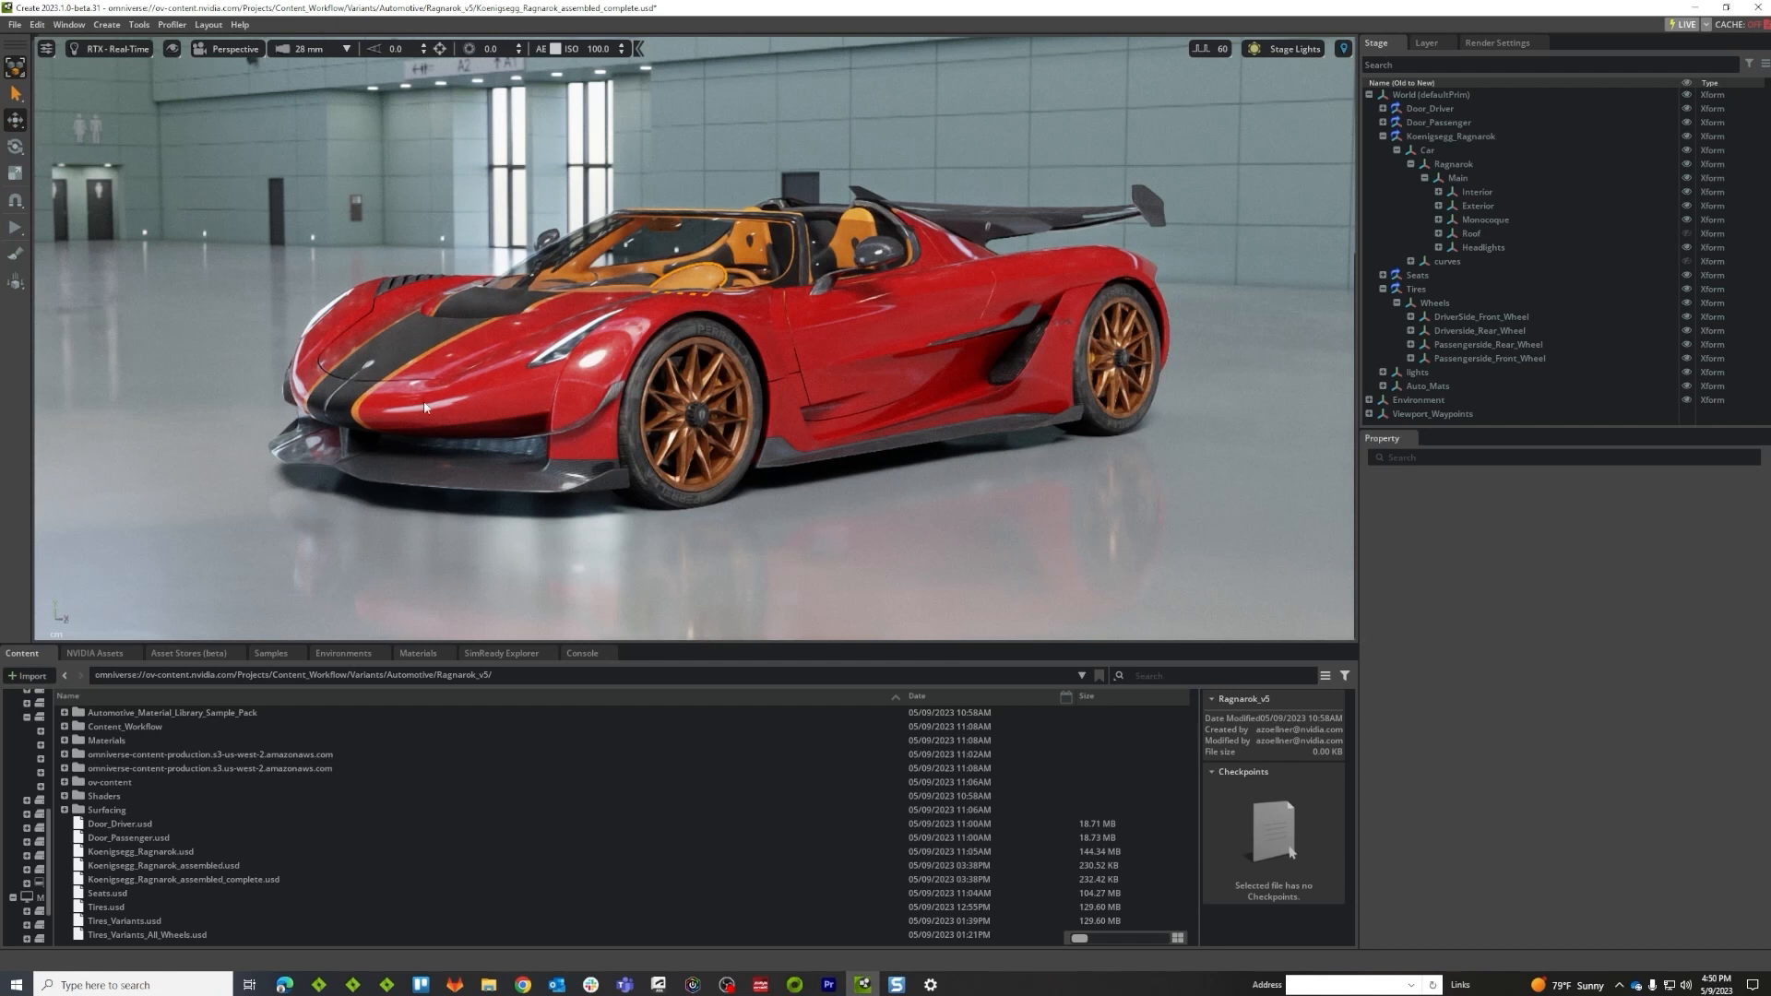
{"action": "mouse_move", "coordinate": [958, 352]}
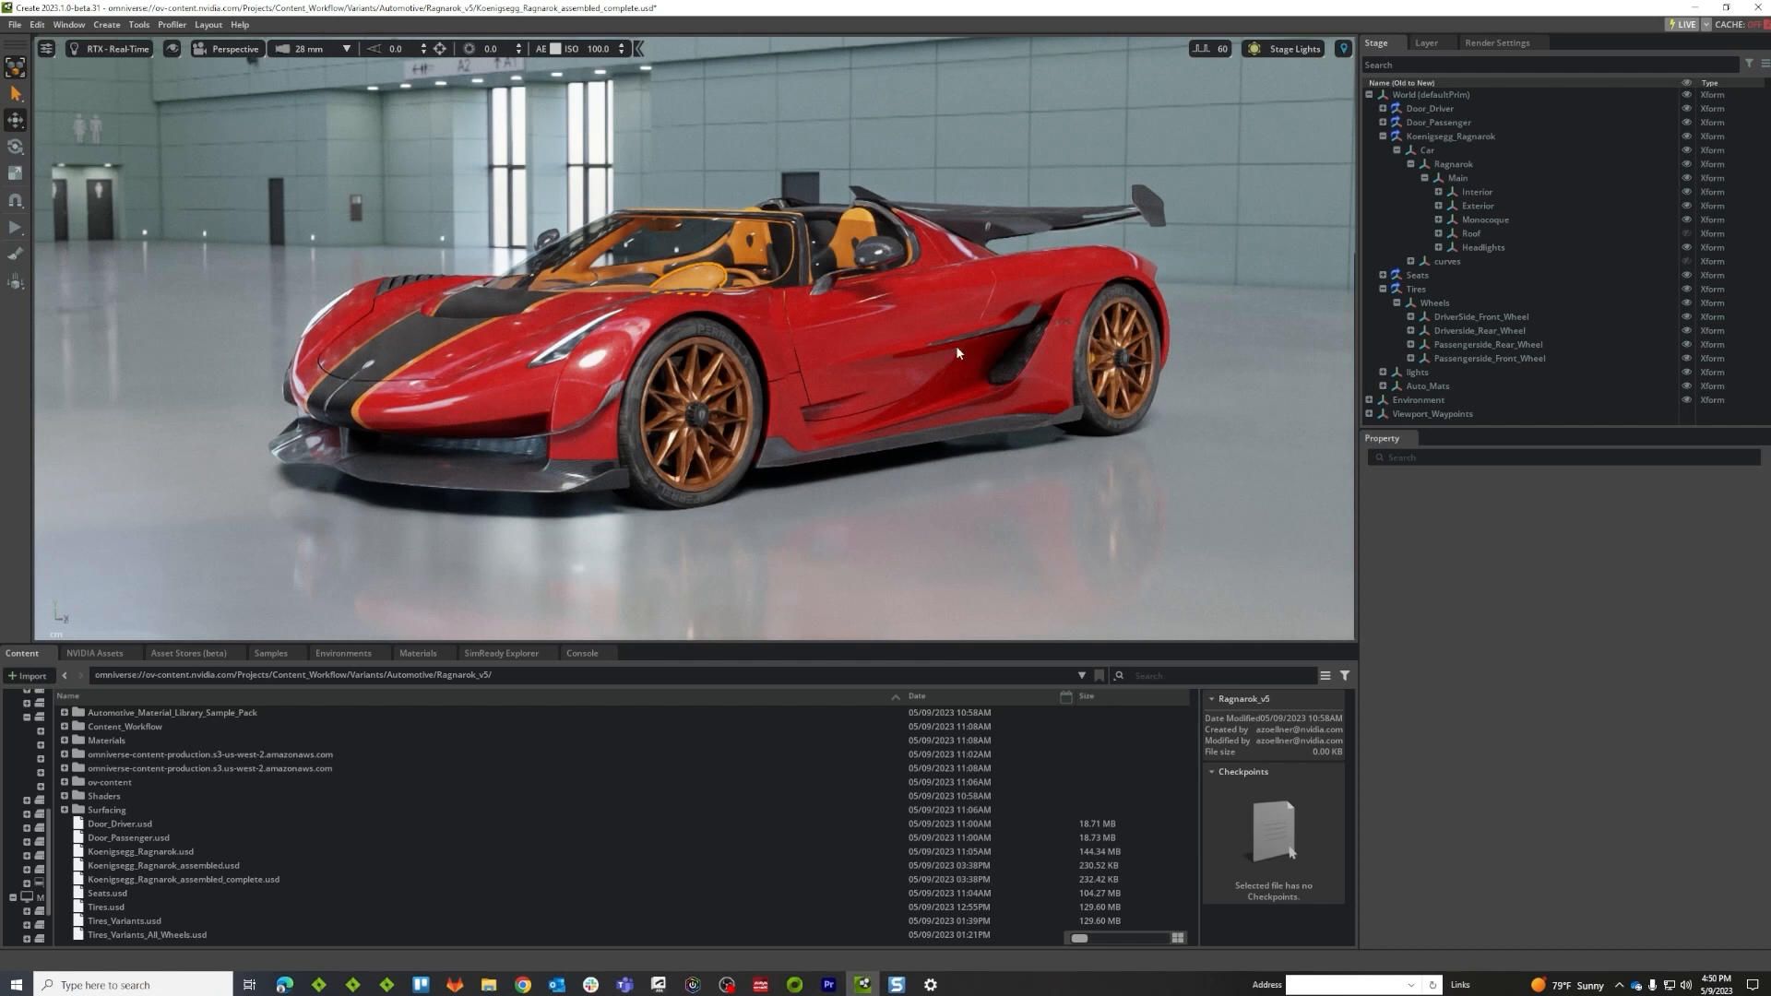
{"action": "mouse_move", "coordinate": [767, 532]}
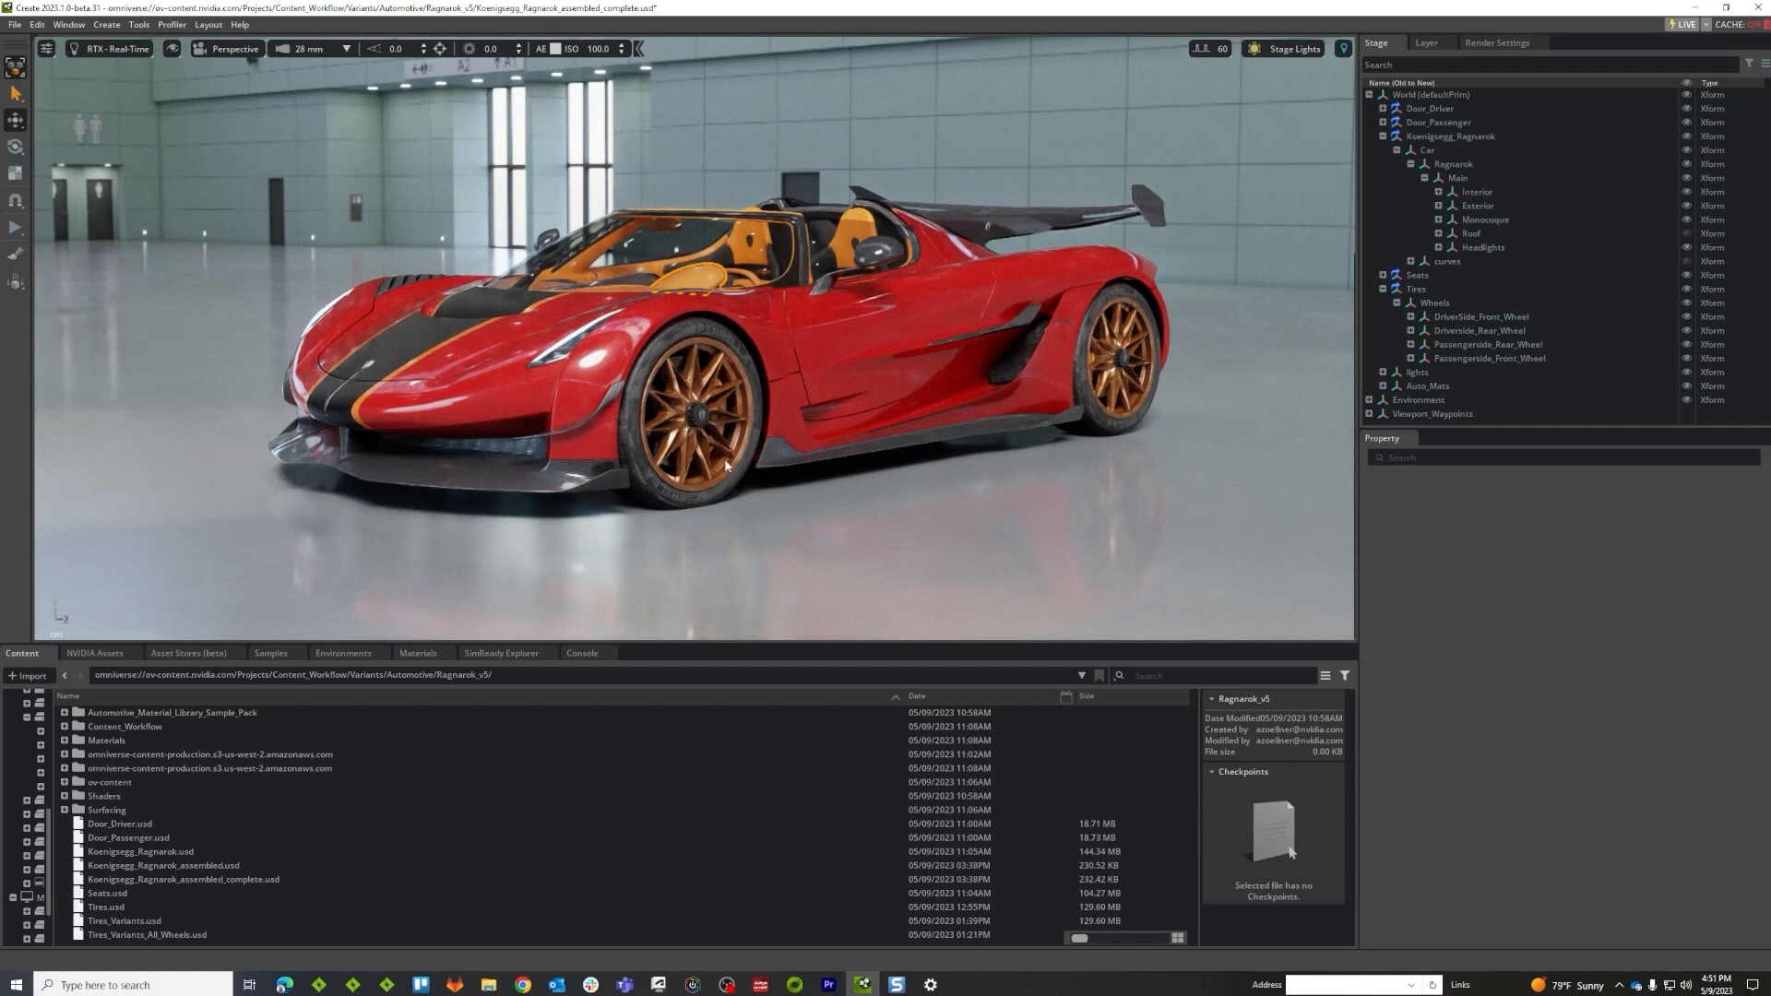
{"action": "mouse_move", "coordinate": [701, 409]}
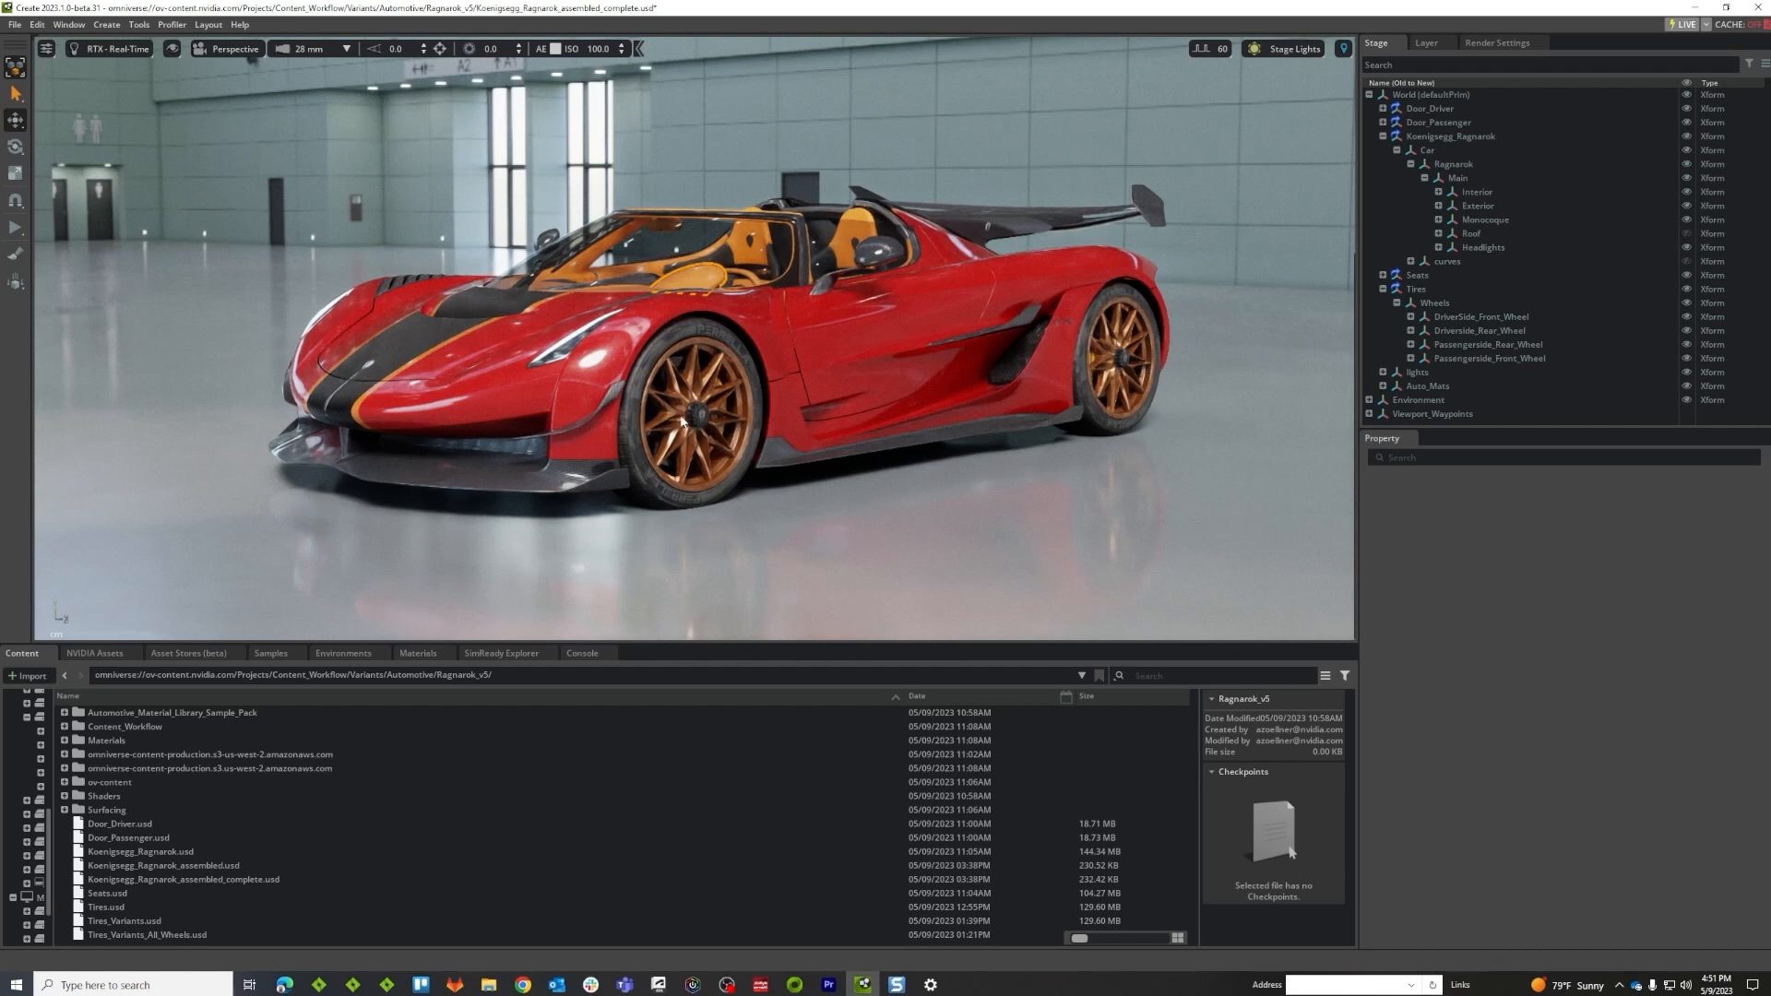
{"action": "mouse_move", "coordinate": [692, 426]}
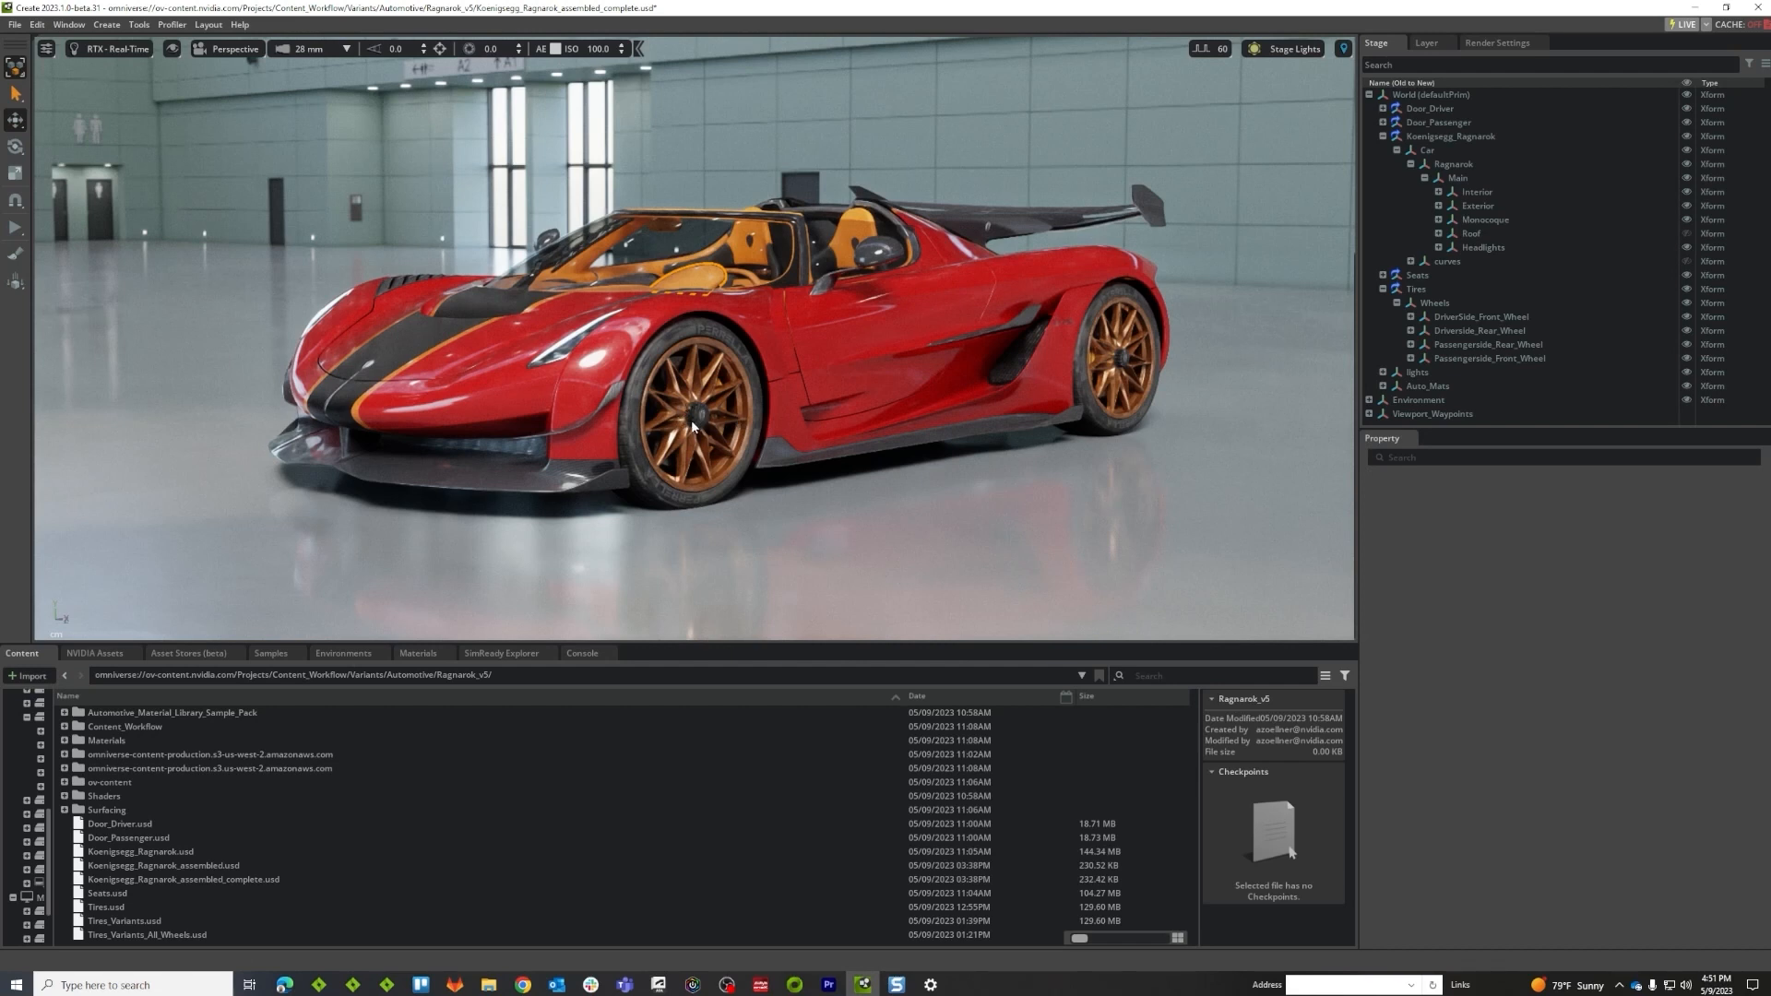
Select the Wheels prim under Tires and bring up its Variant Editor via Edit Variants
{"action": "left_click", "coordinate": [1436, 303]}
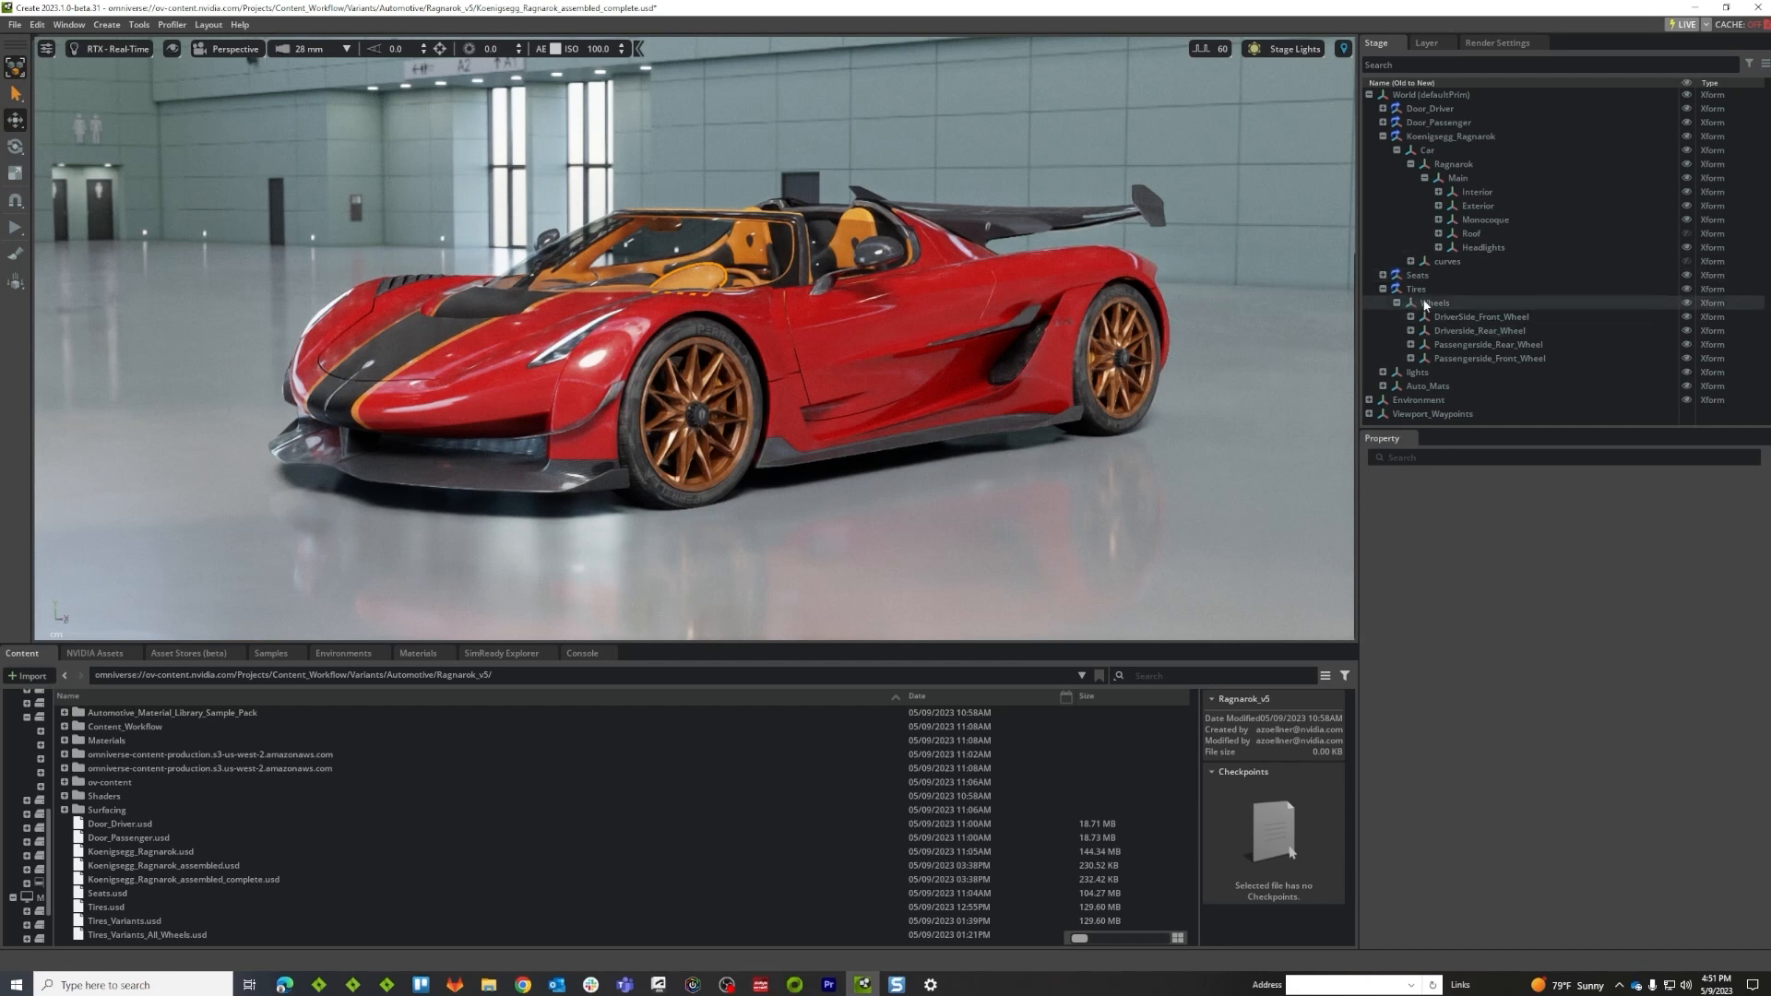
{"action": "right_click", "coordinate": [1435, 303]}
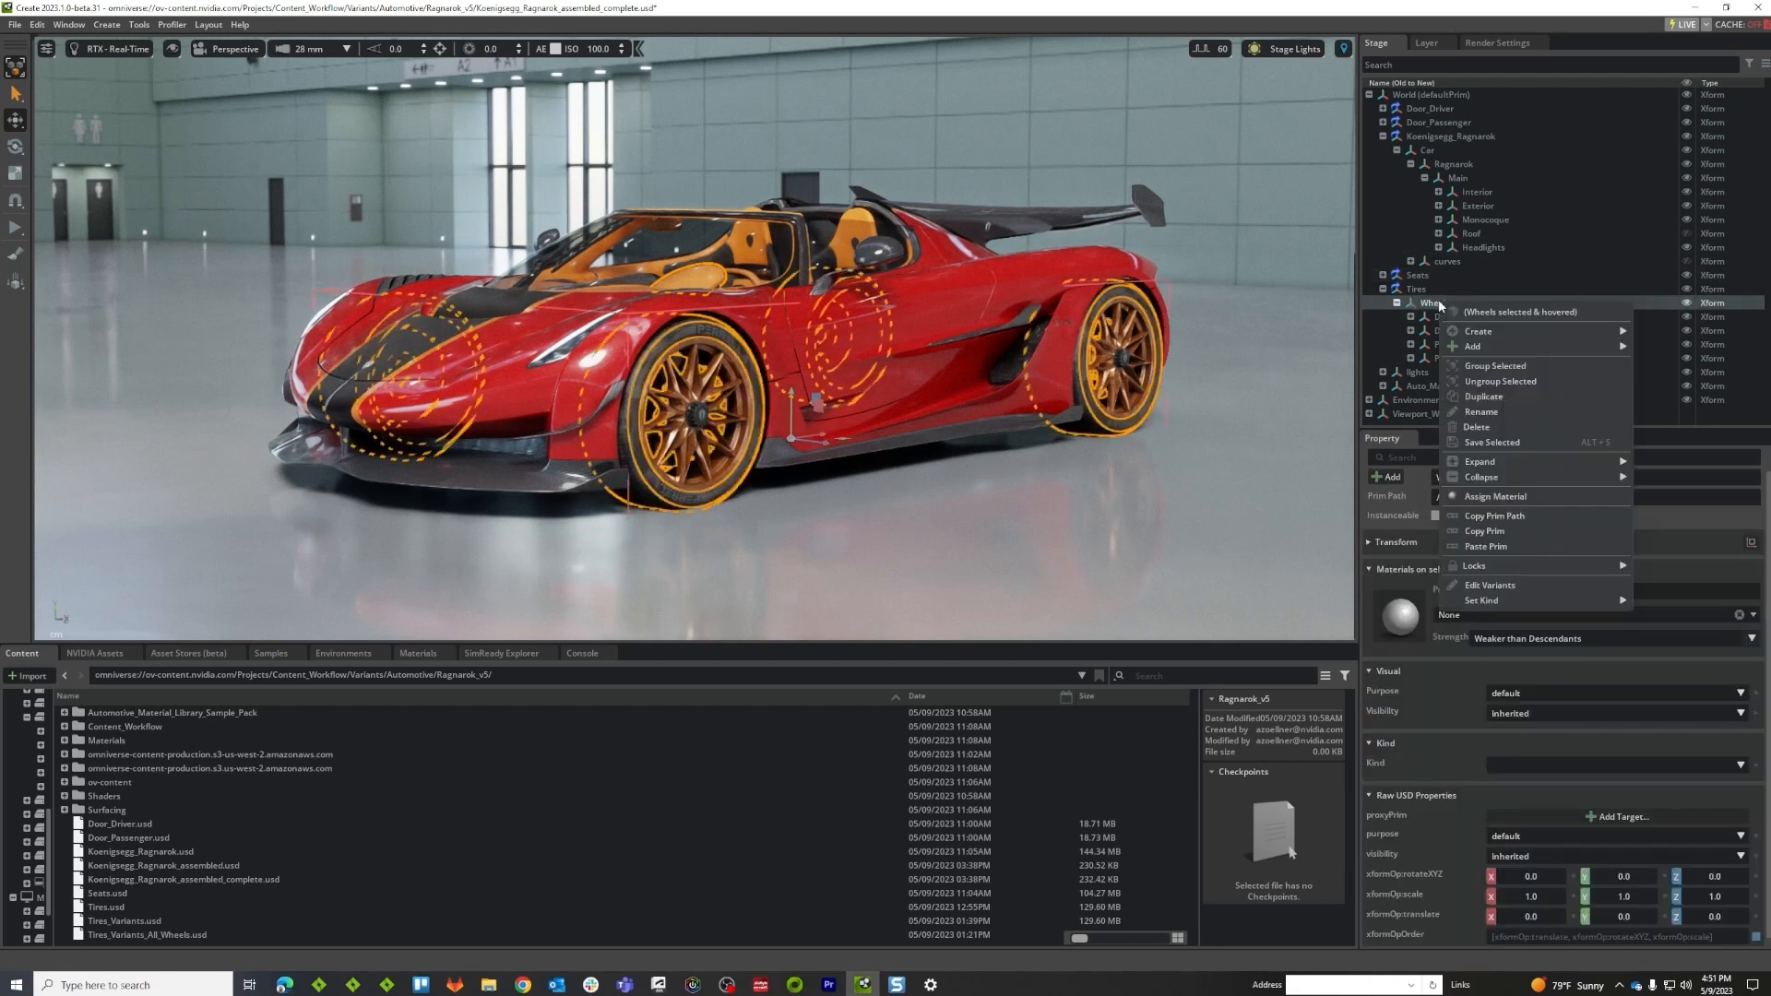
{"action": "mouse_move", "coordinate": [1441, 105]}
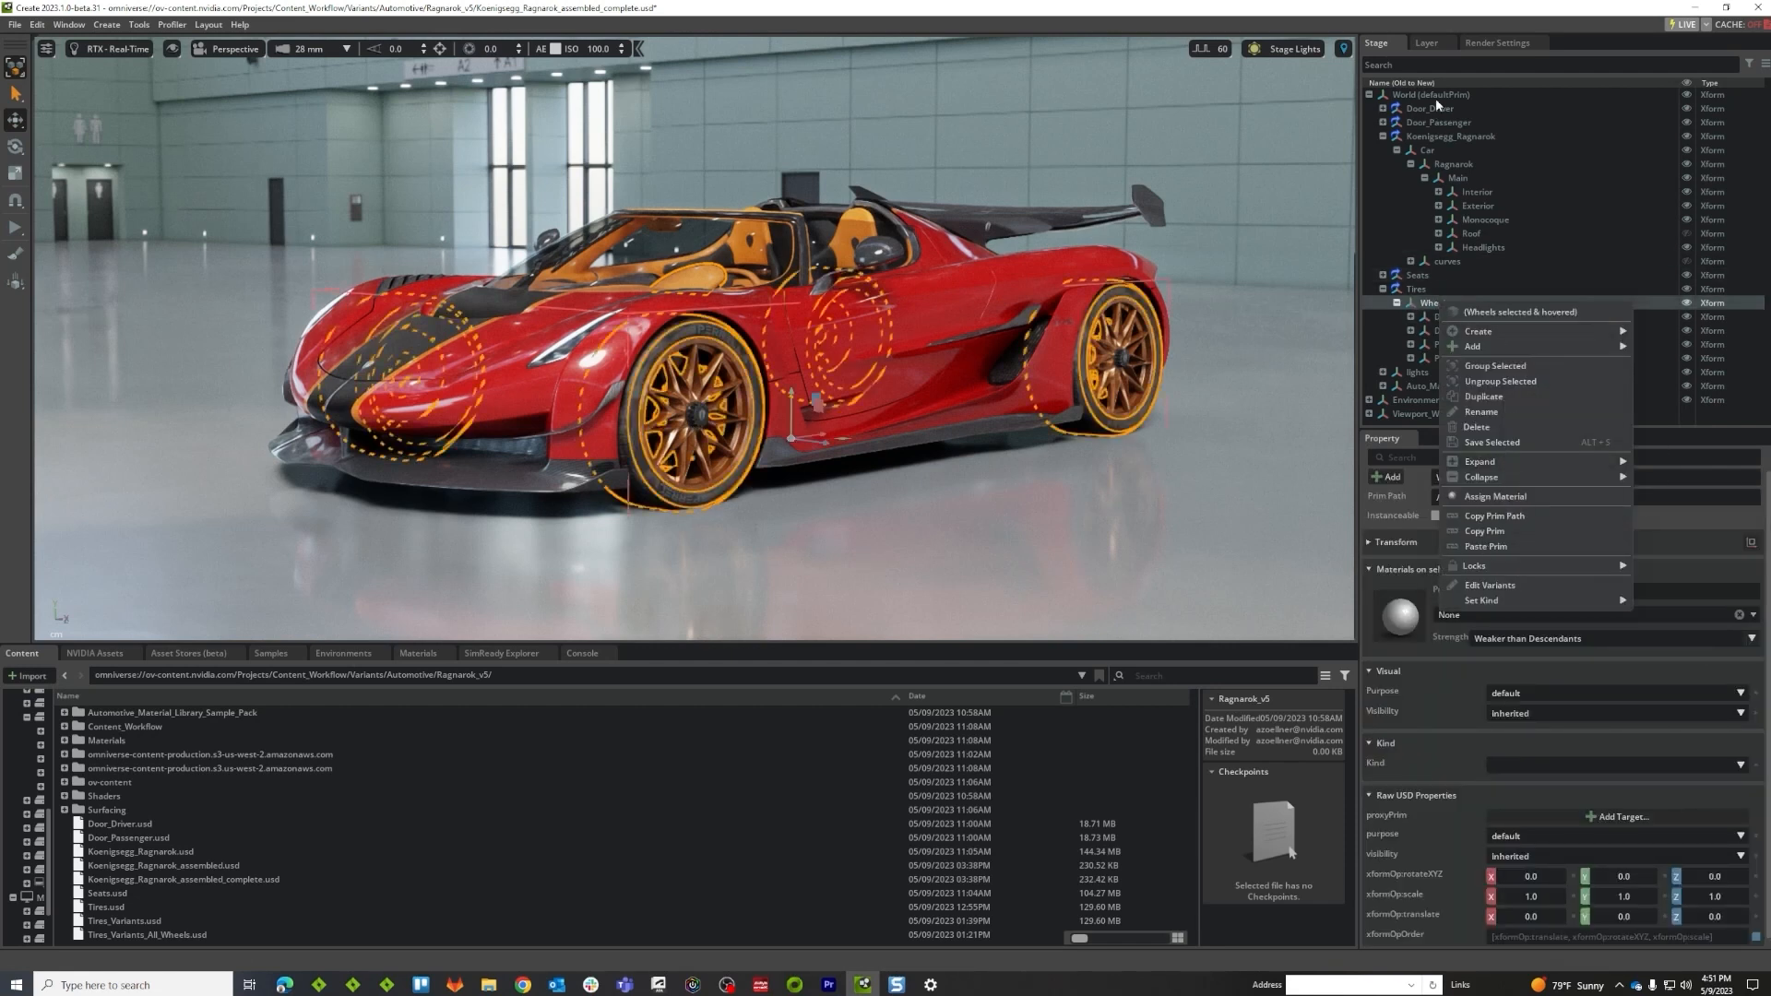
{"action": "left_click", "coordinate": [1489, 585]}
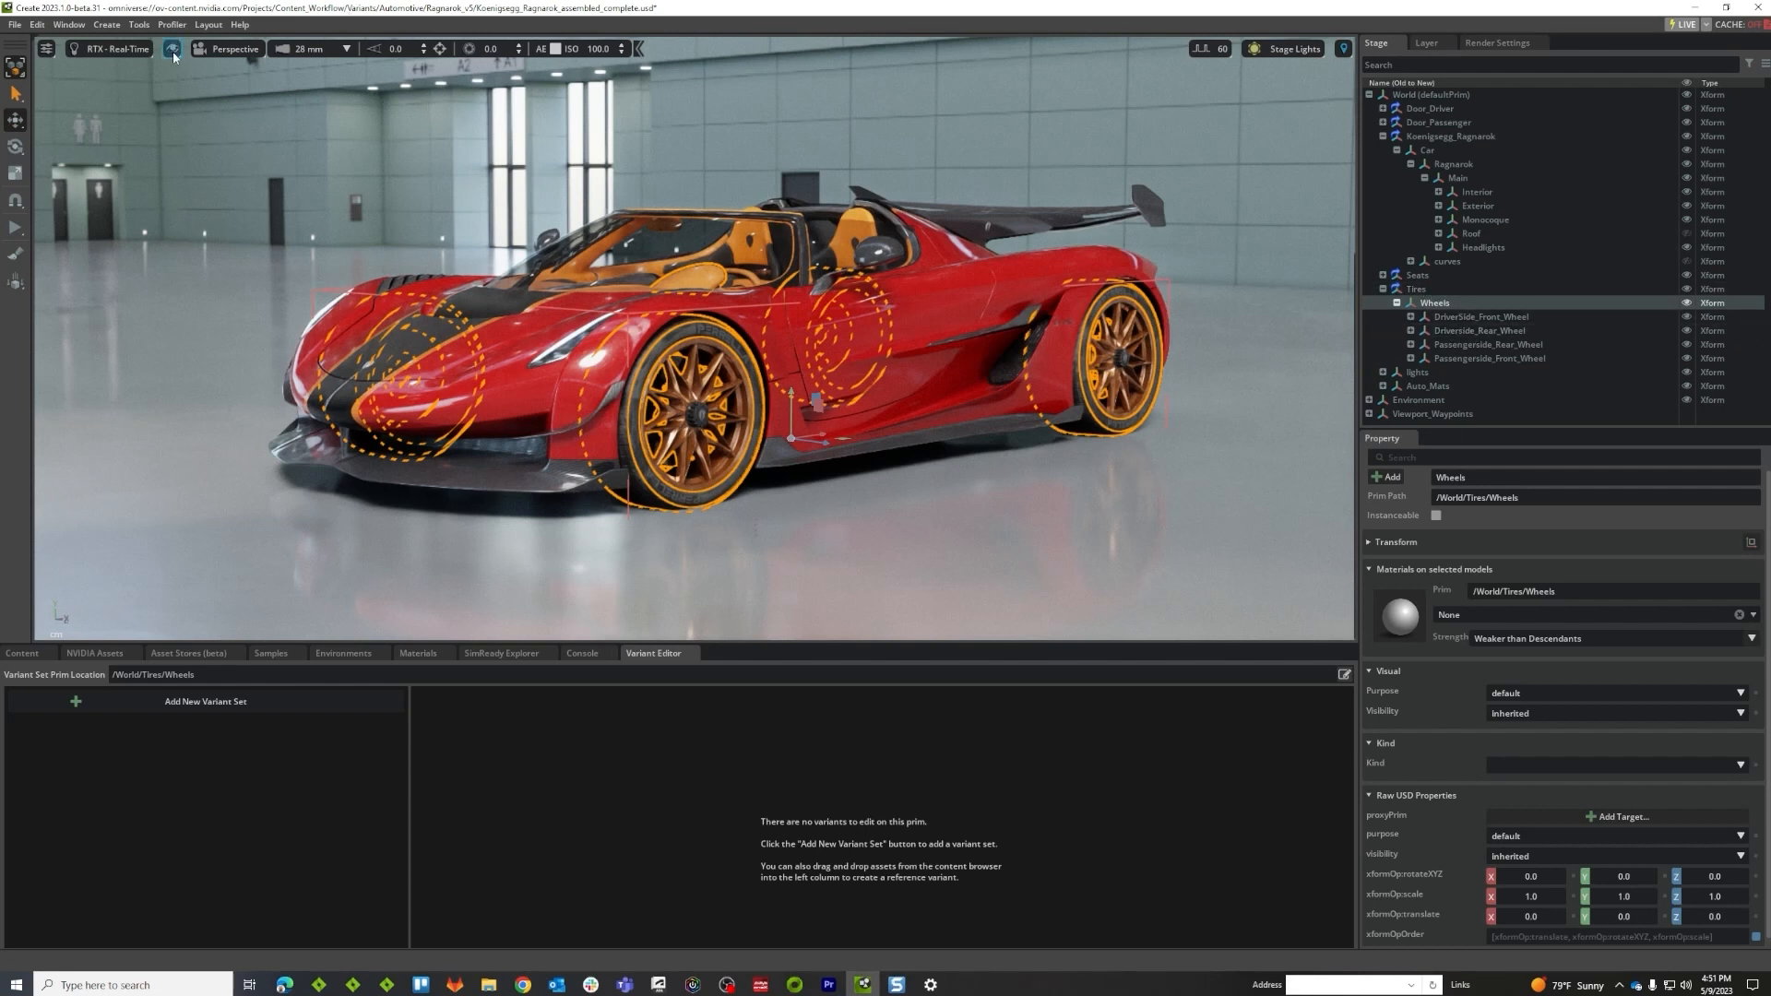
Create a WheelPose variant set on Wheels, rename its first variant Straight, and select Passengerside_Front_Wheel
{"action": "left_click", "coordinate": [171, 48]}
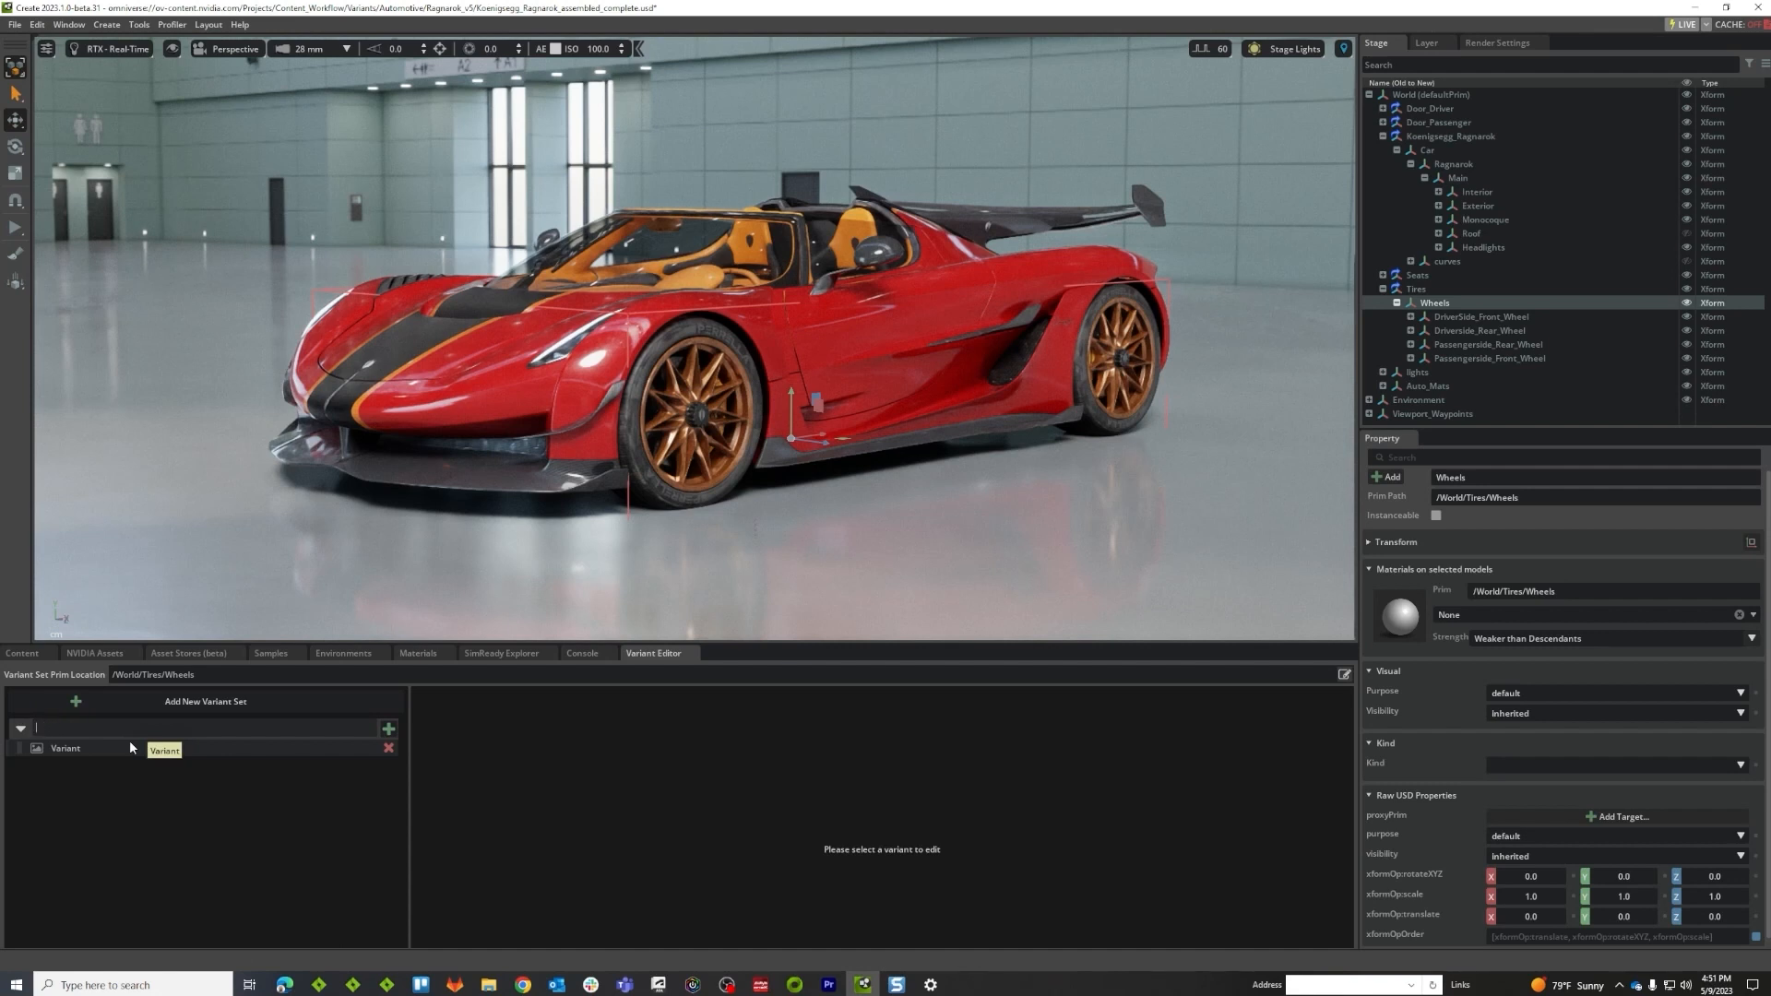
{"action": "type", "text": "WheelPose"}
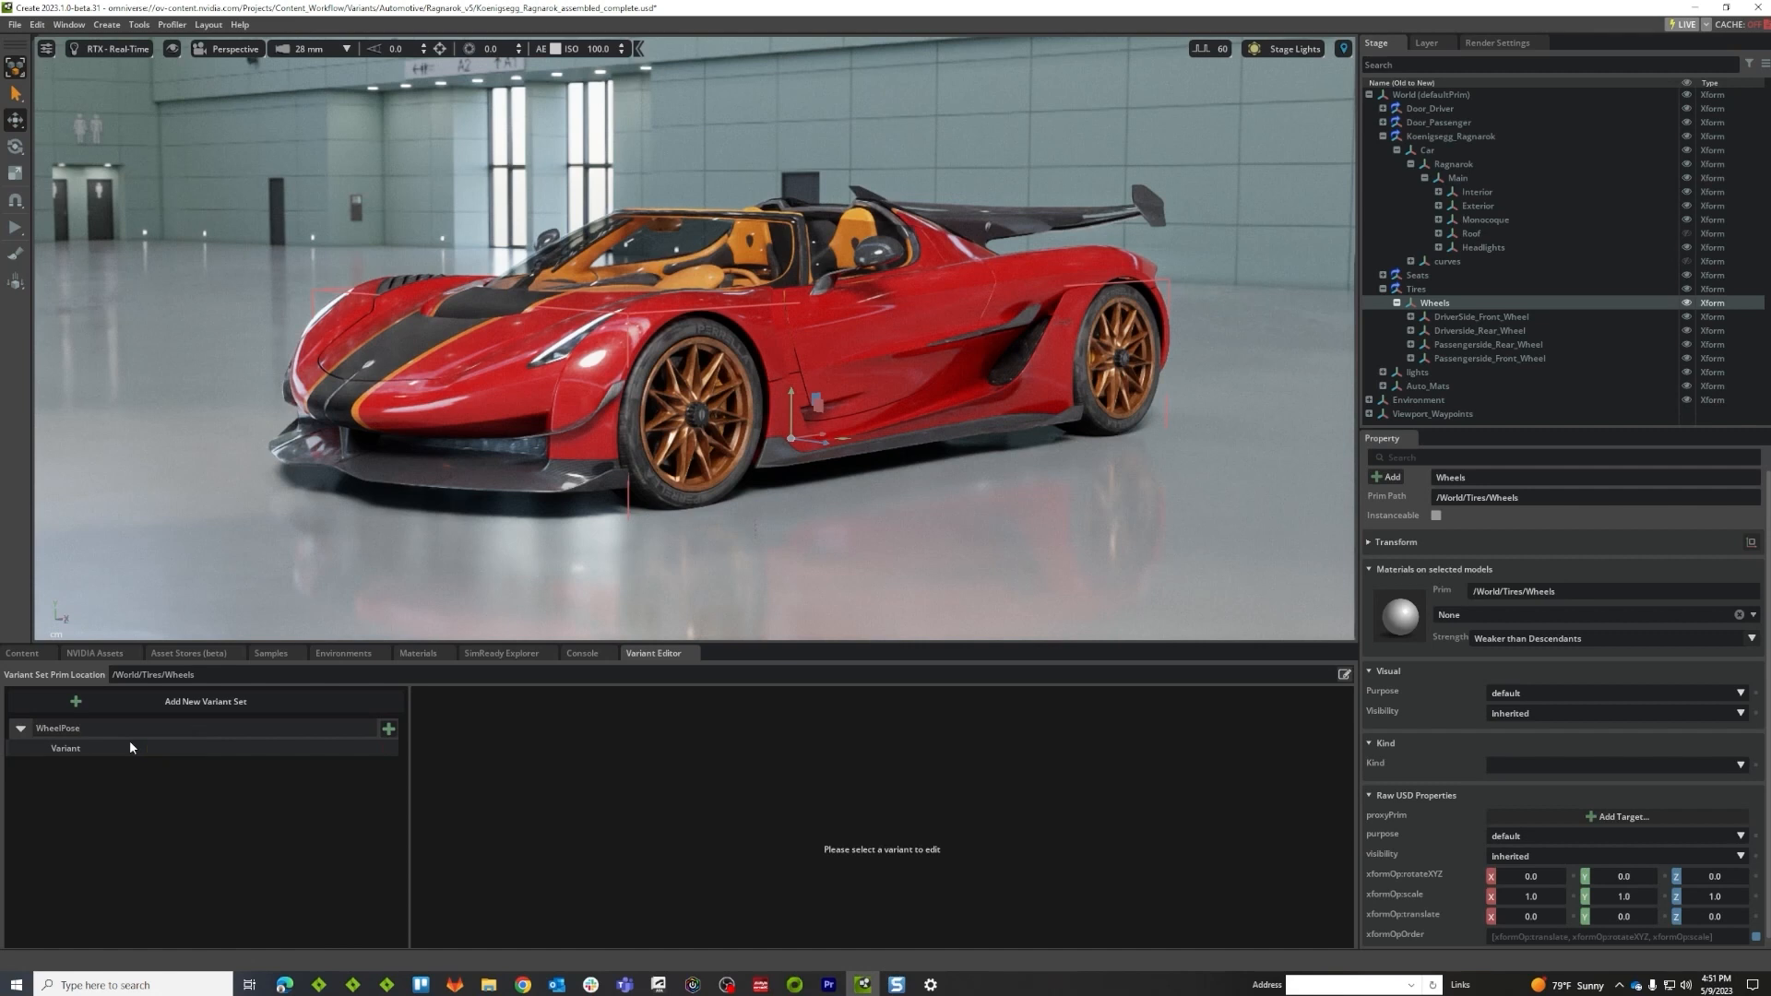
{"action": "left_click", "coordinate": [64, 748]}
{"action": "type", "text": "Straight"}
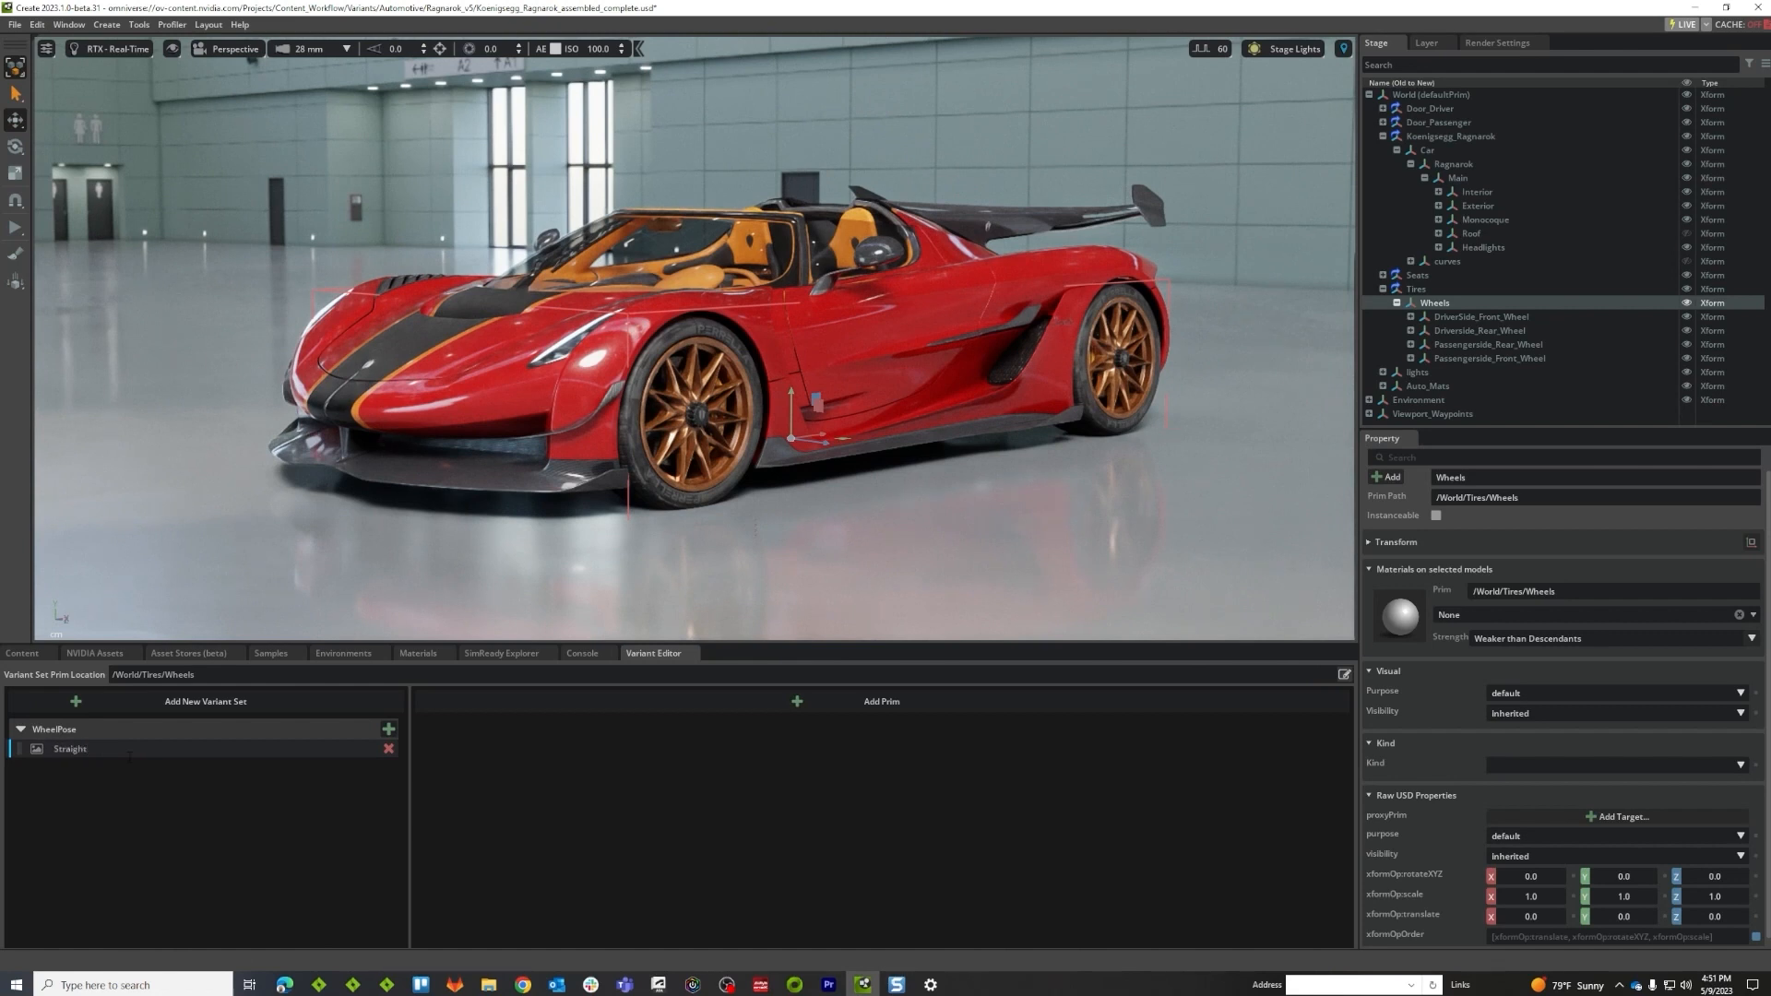
{"action": "left_click", "coordinate": [70, 747]}
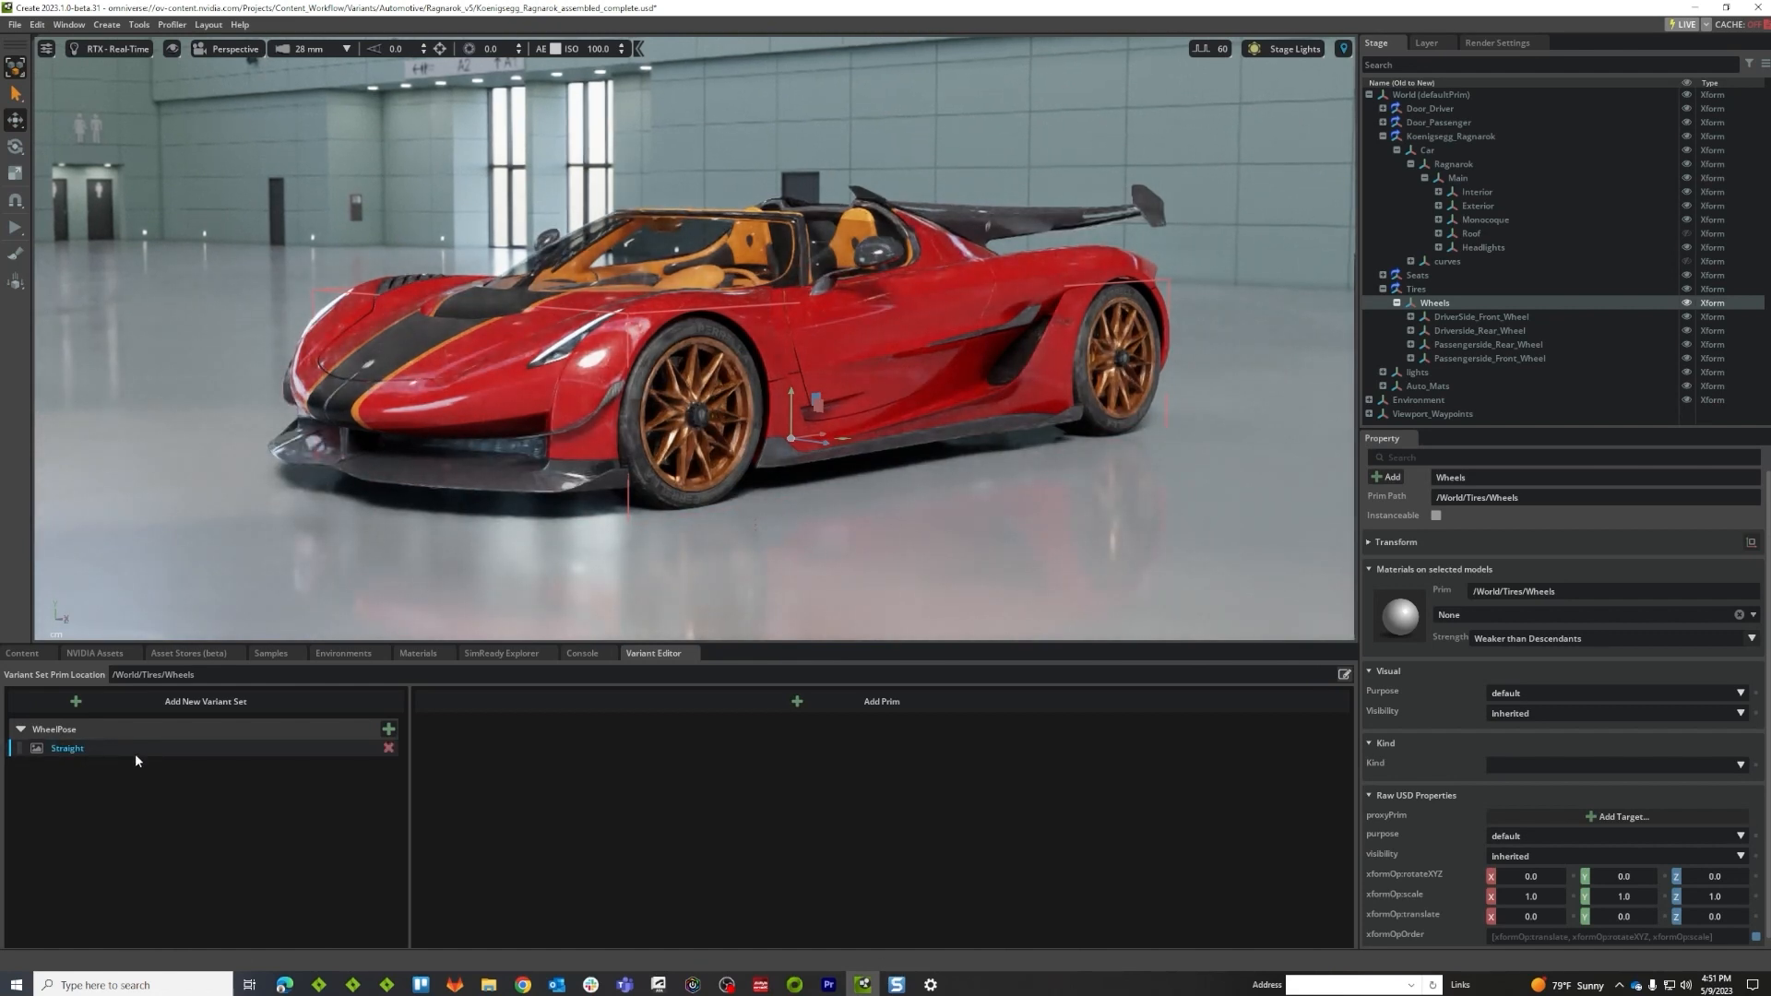
{"action": "left_click", "coordinate": [1489, 358]}
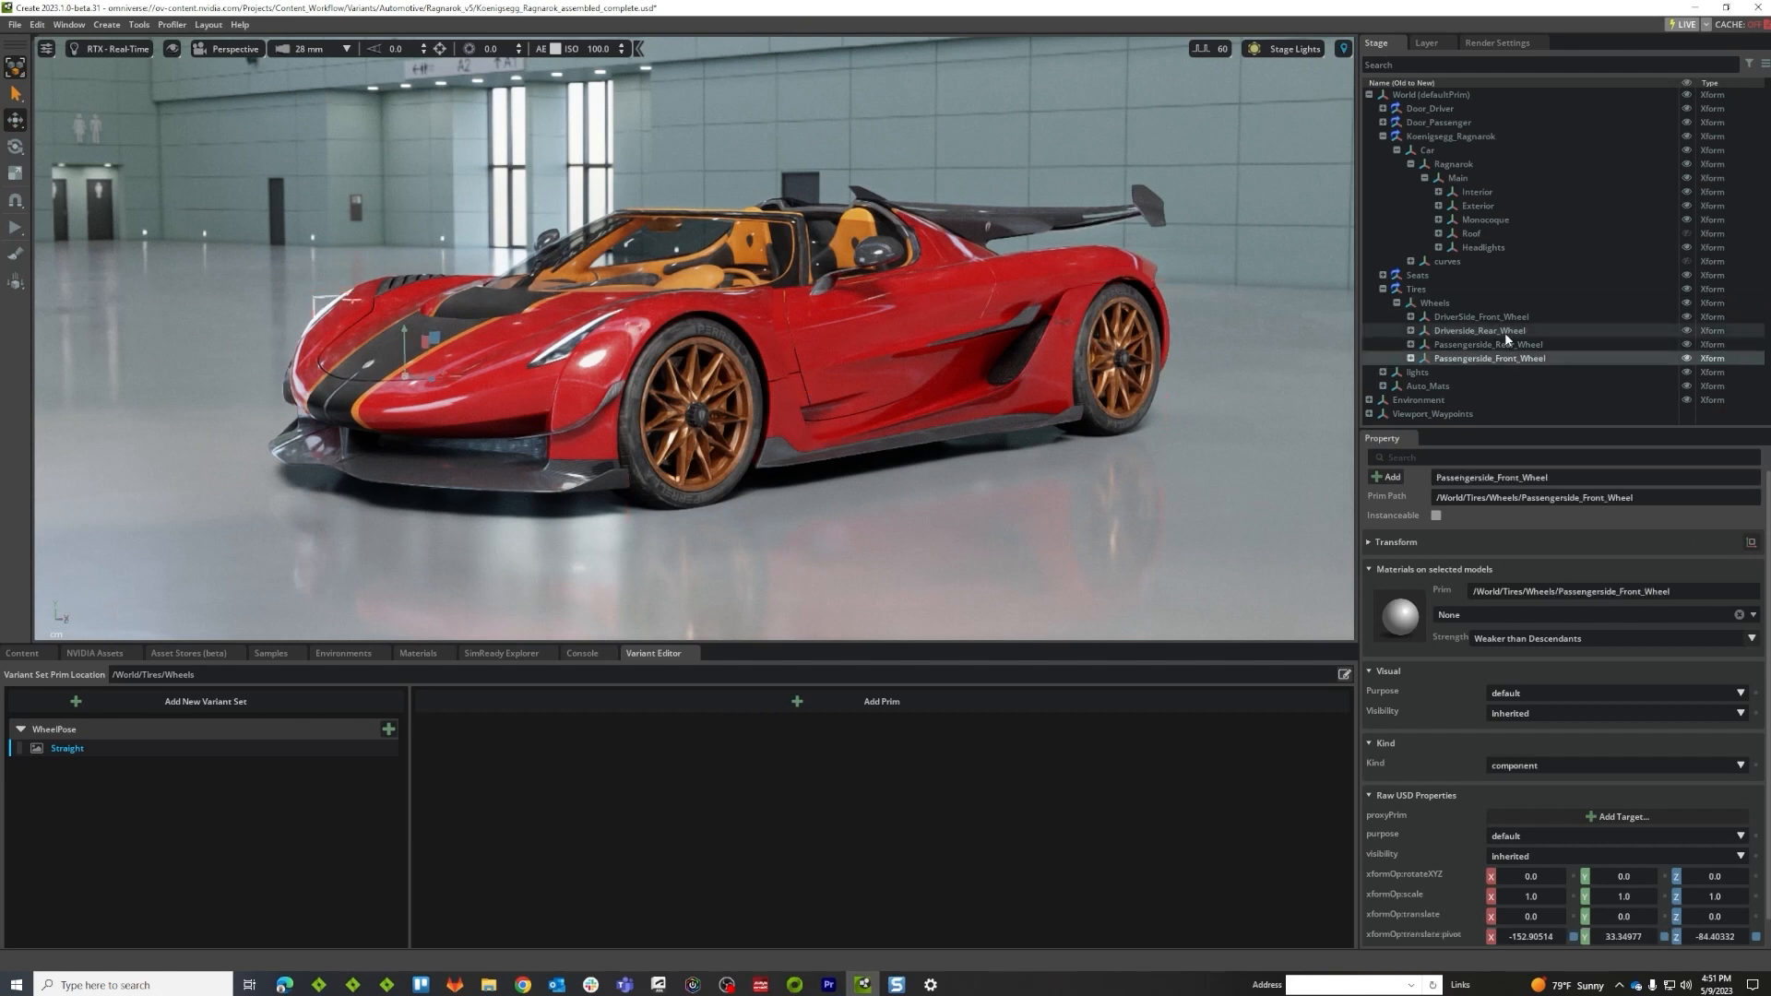
Add both front wheels as Straight target prims, each recording xformOp:rotateXYZ at 0, 0, 0
{"action": "left_click", "coordinate": [1480, 315]}
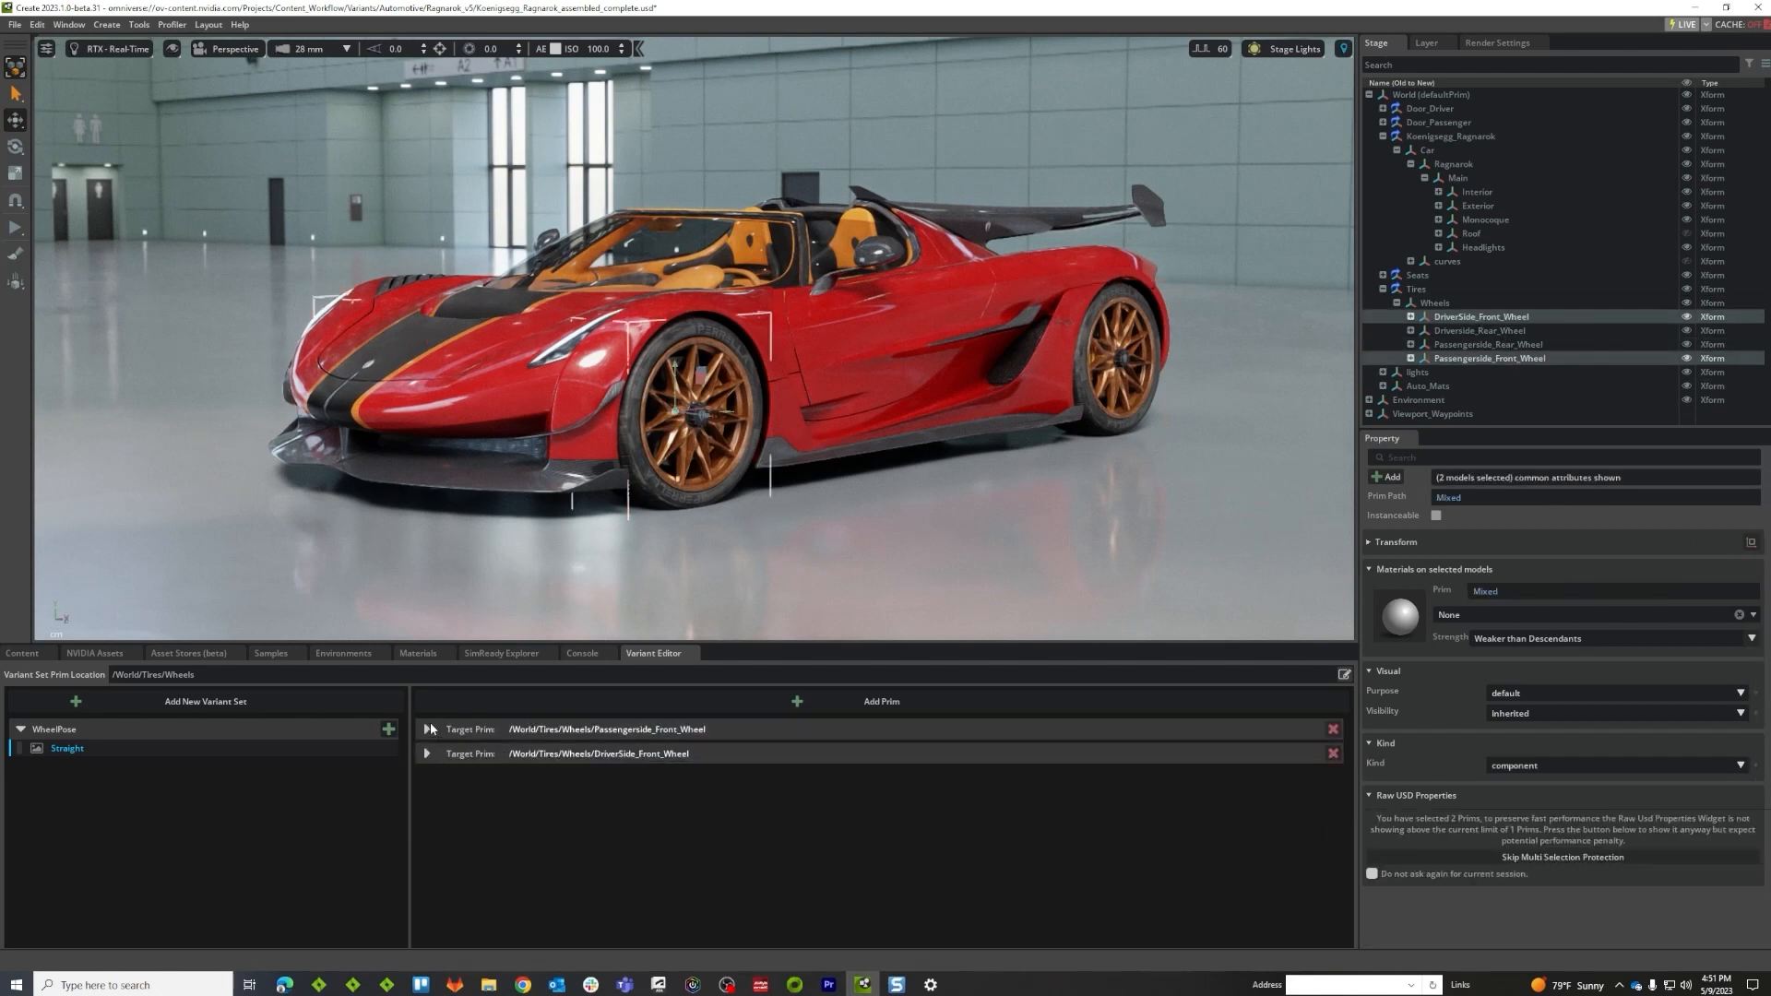
{"action": "left_click", "coordinate": [461, 751]}
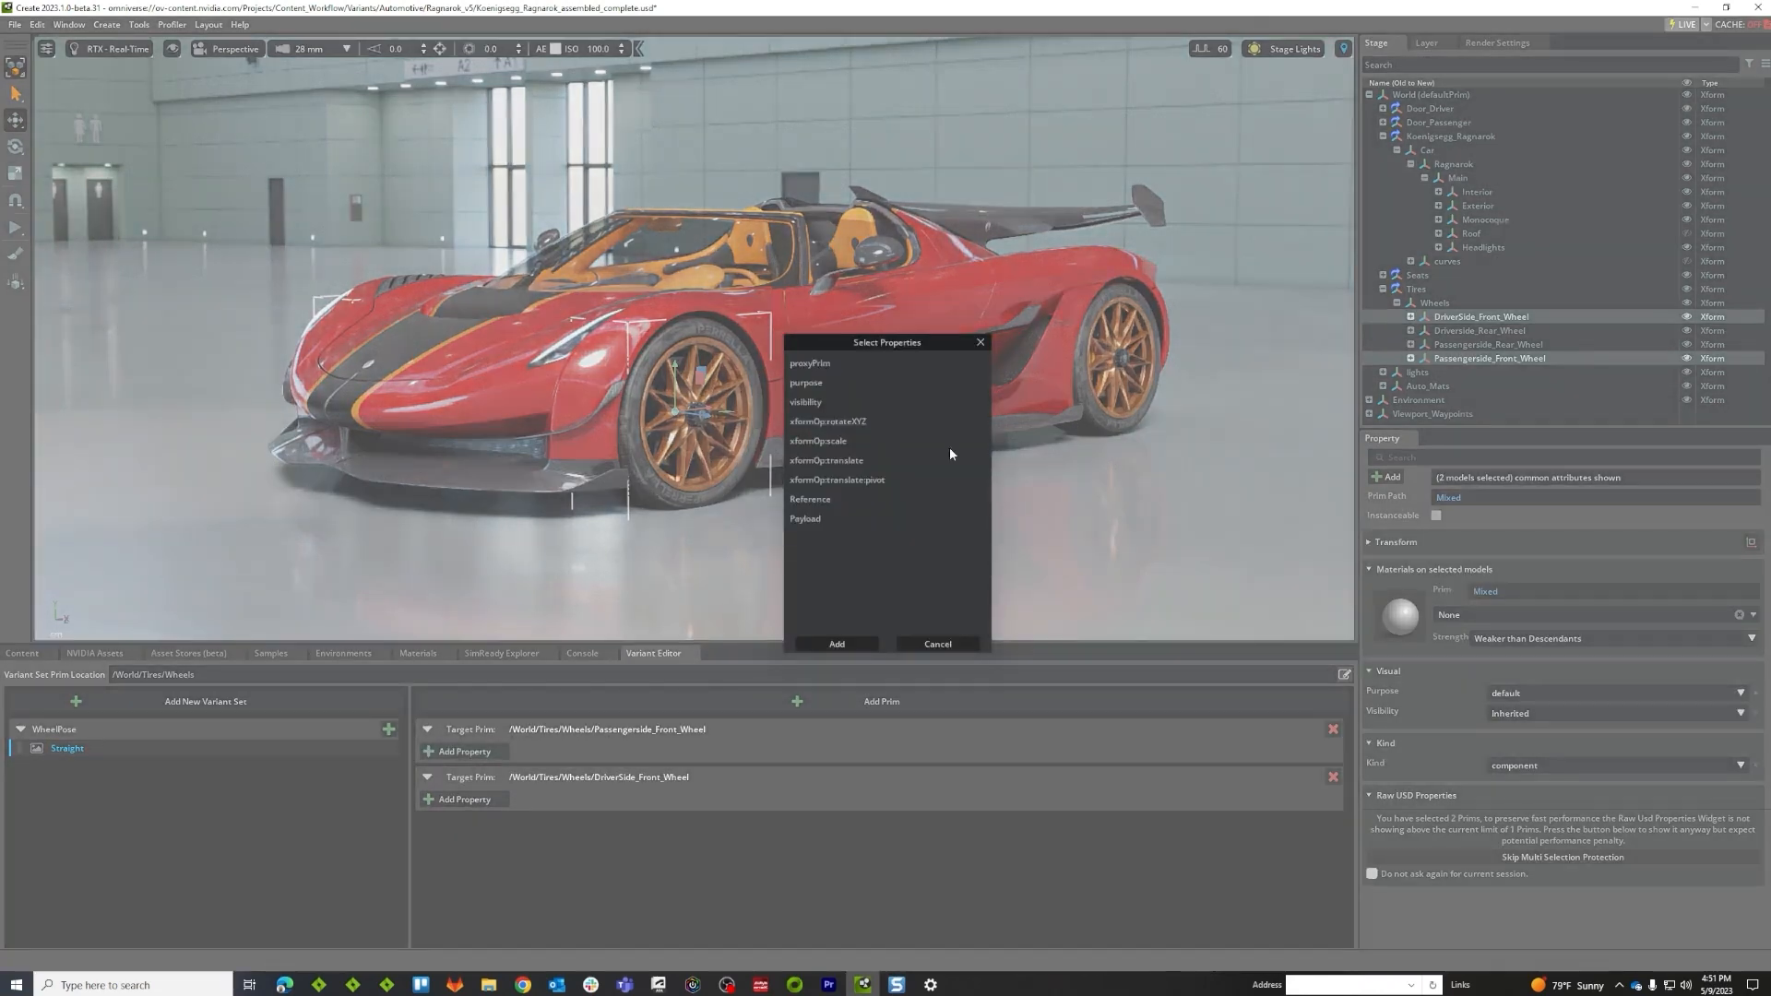
{"action": "left_click", "coordinate": [828, 421]}
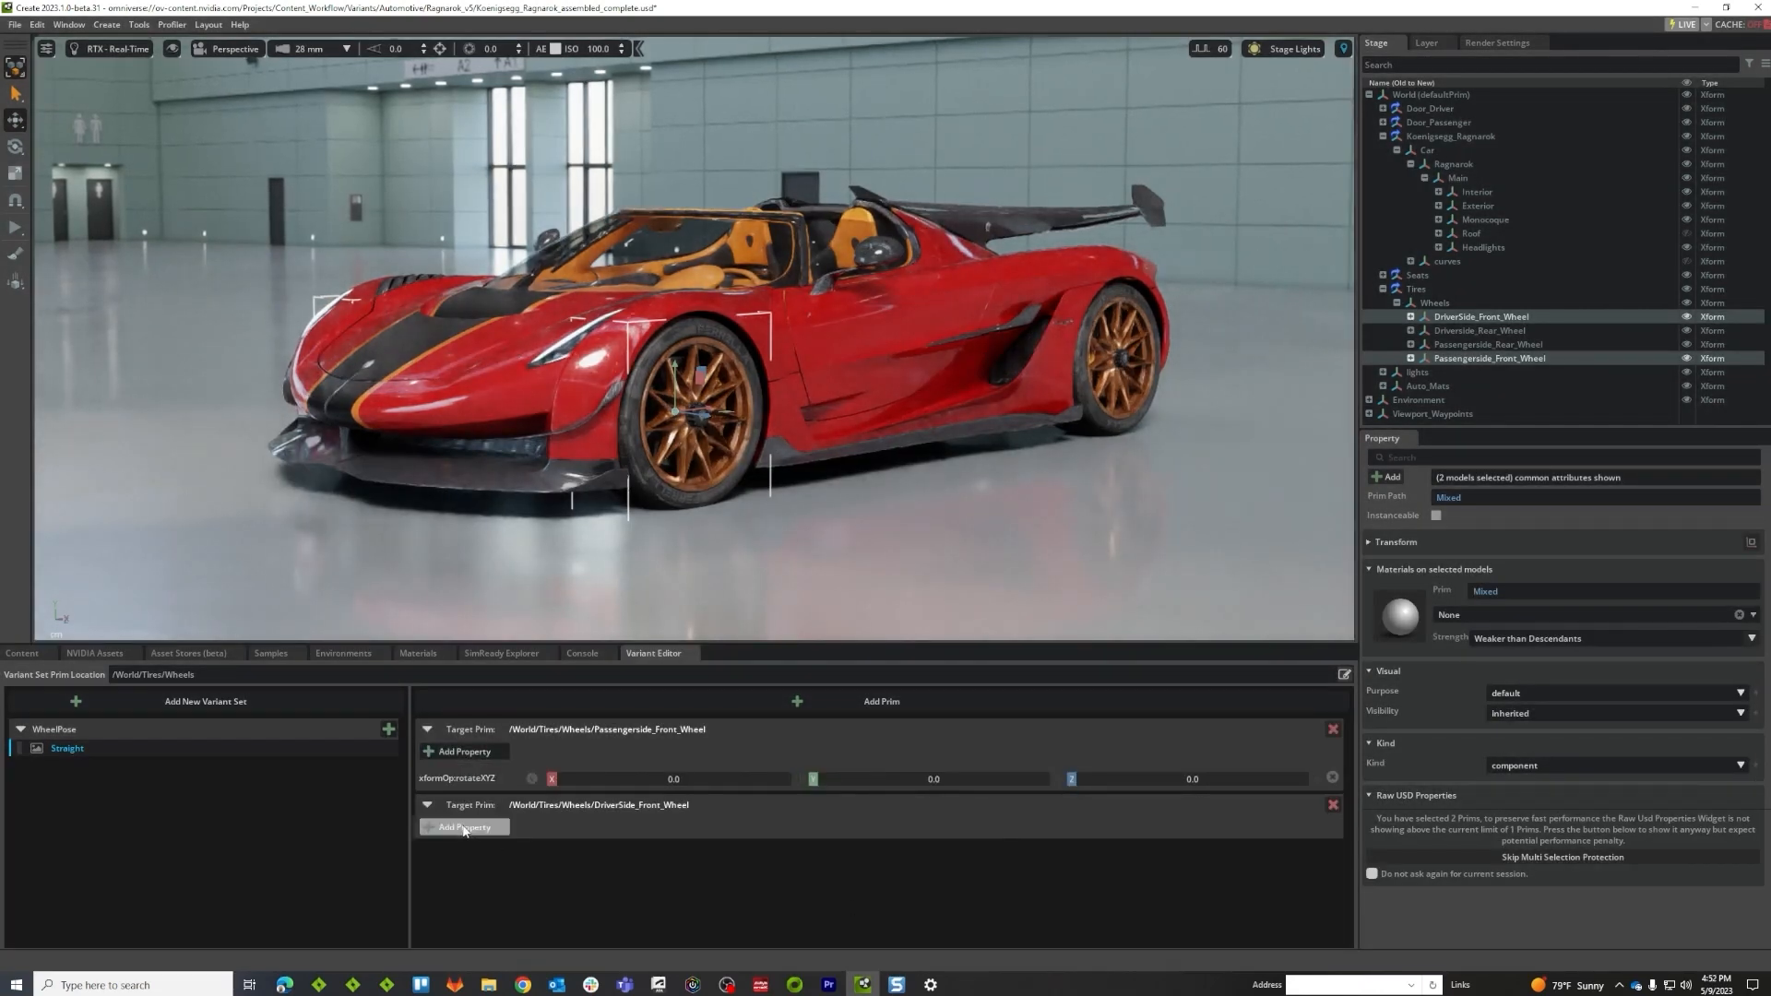
{"action": "left_click", "coordinate": [463, 826]}
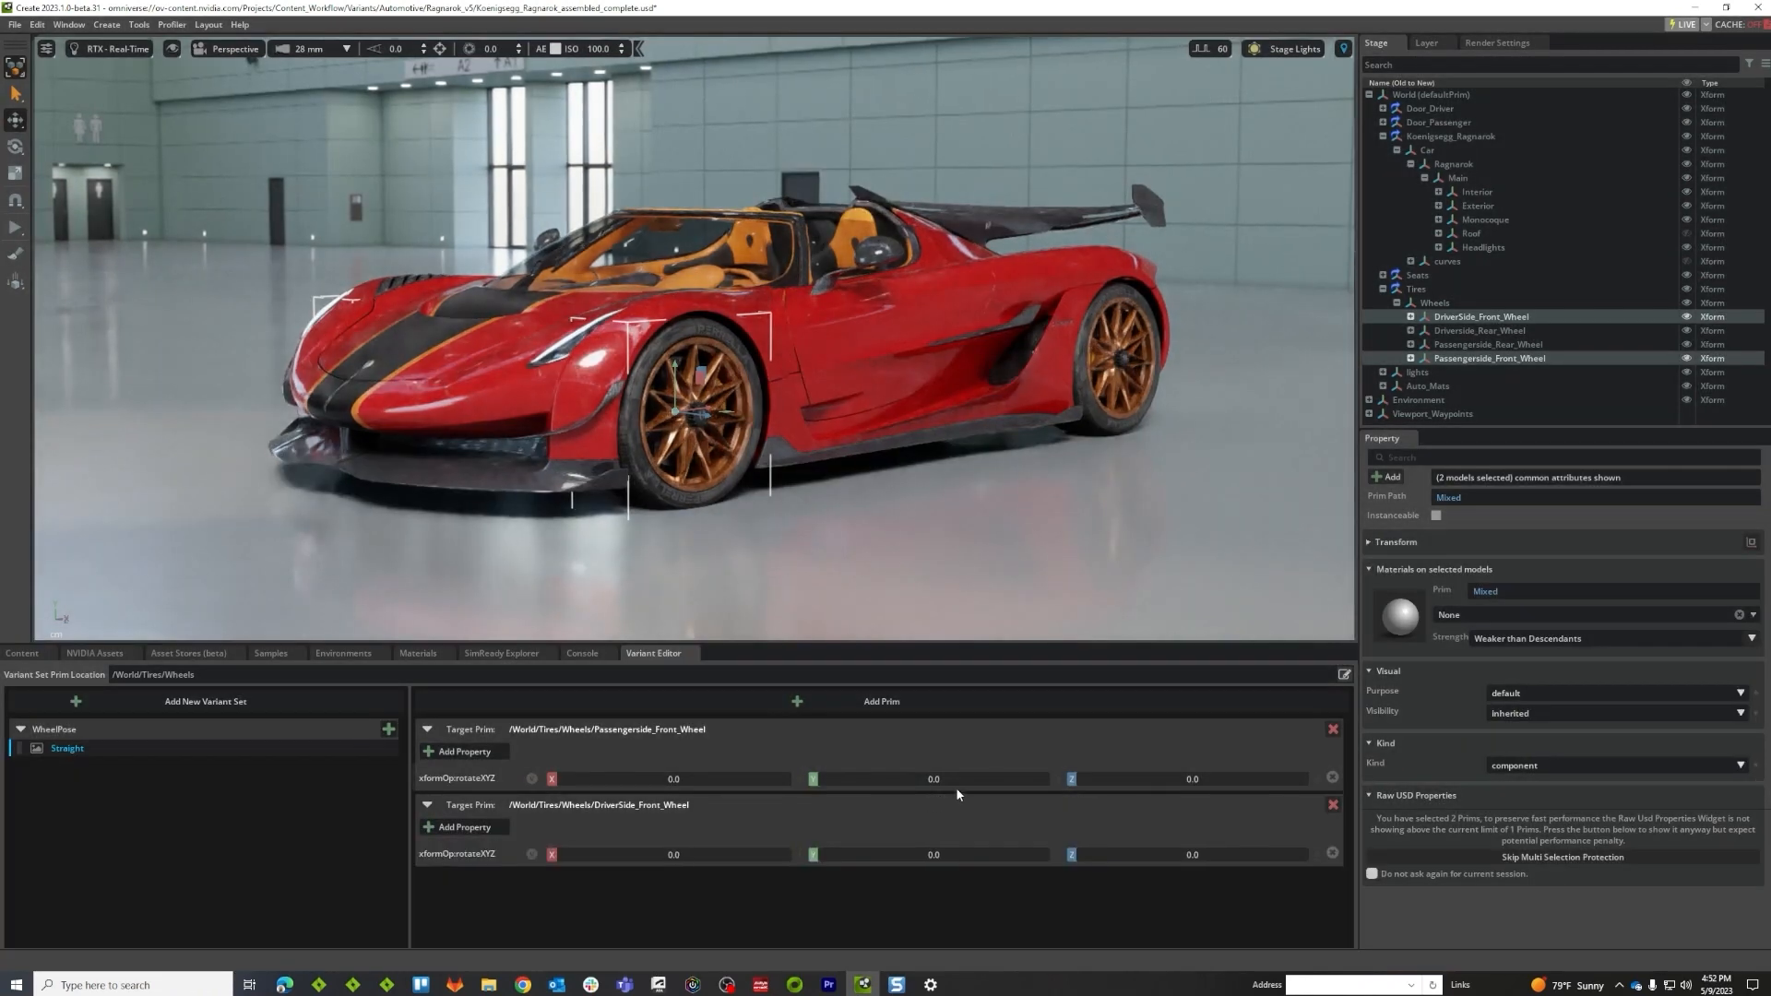
Duplicate Straight into a variant named Left and expand both front-wheel targets' rotation values
{"action": "right_click", "coordinate": [67, 747]}
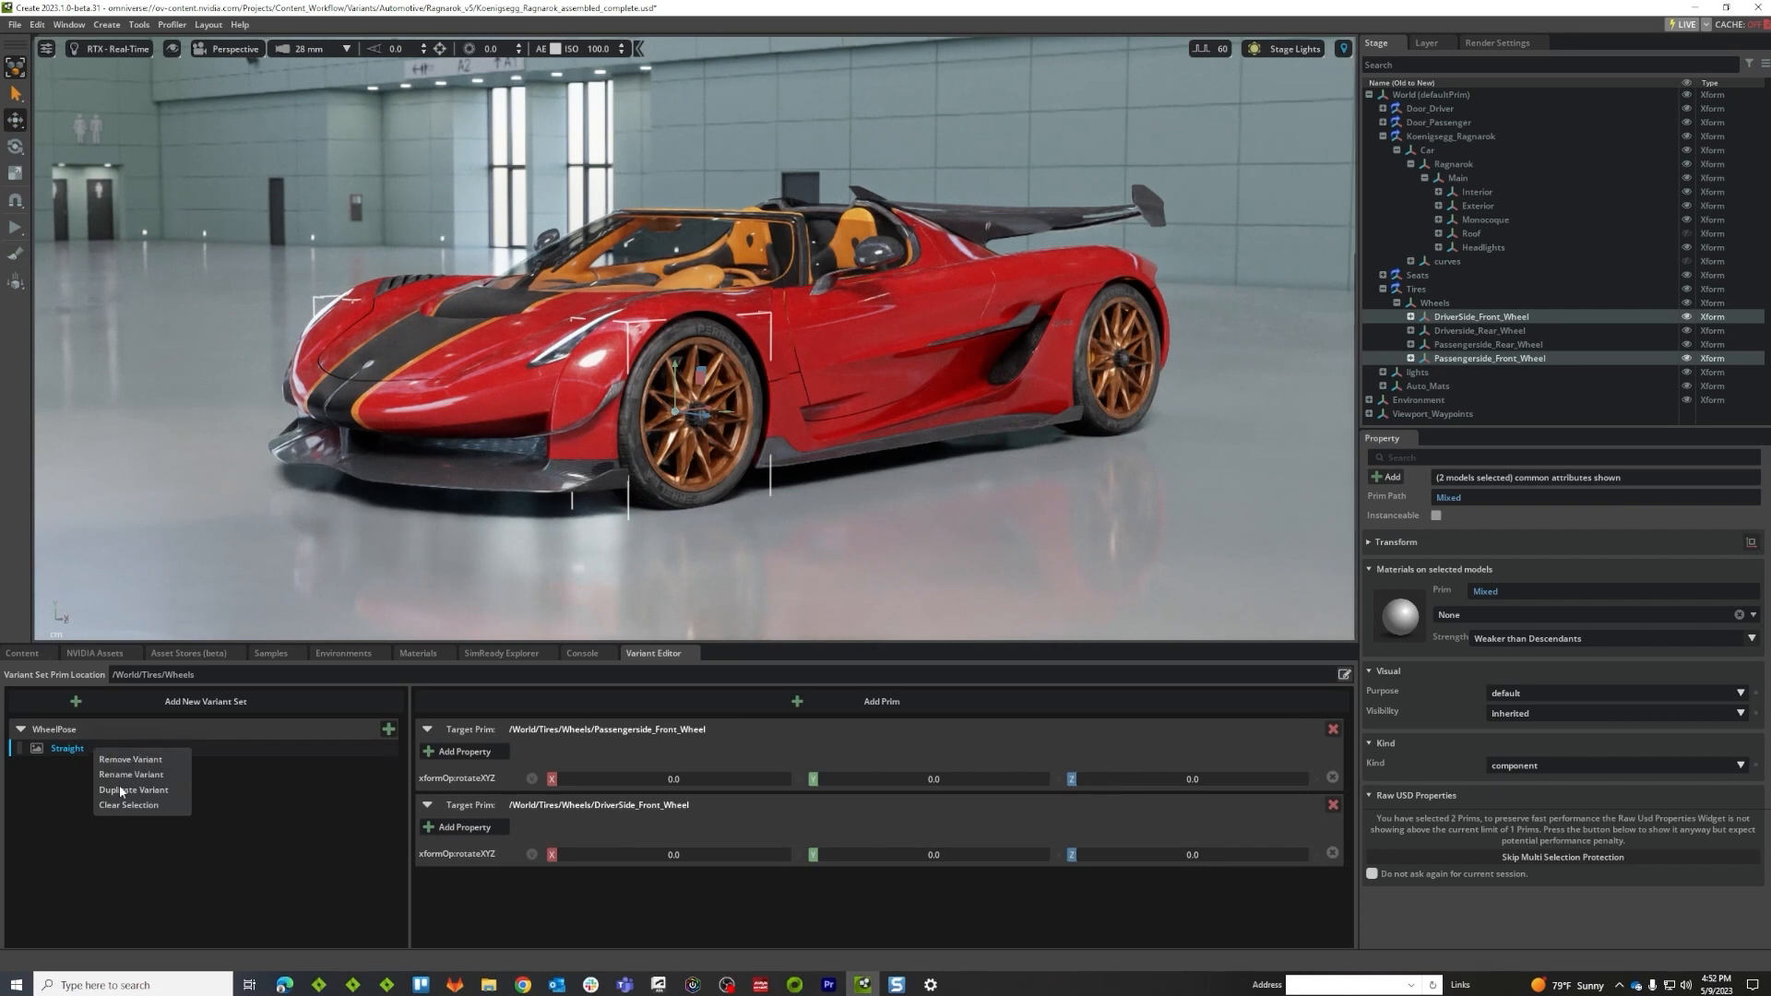
{"action": "left_click", "coordinate": [133, 789]}
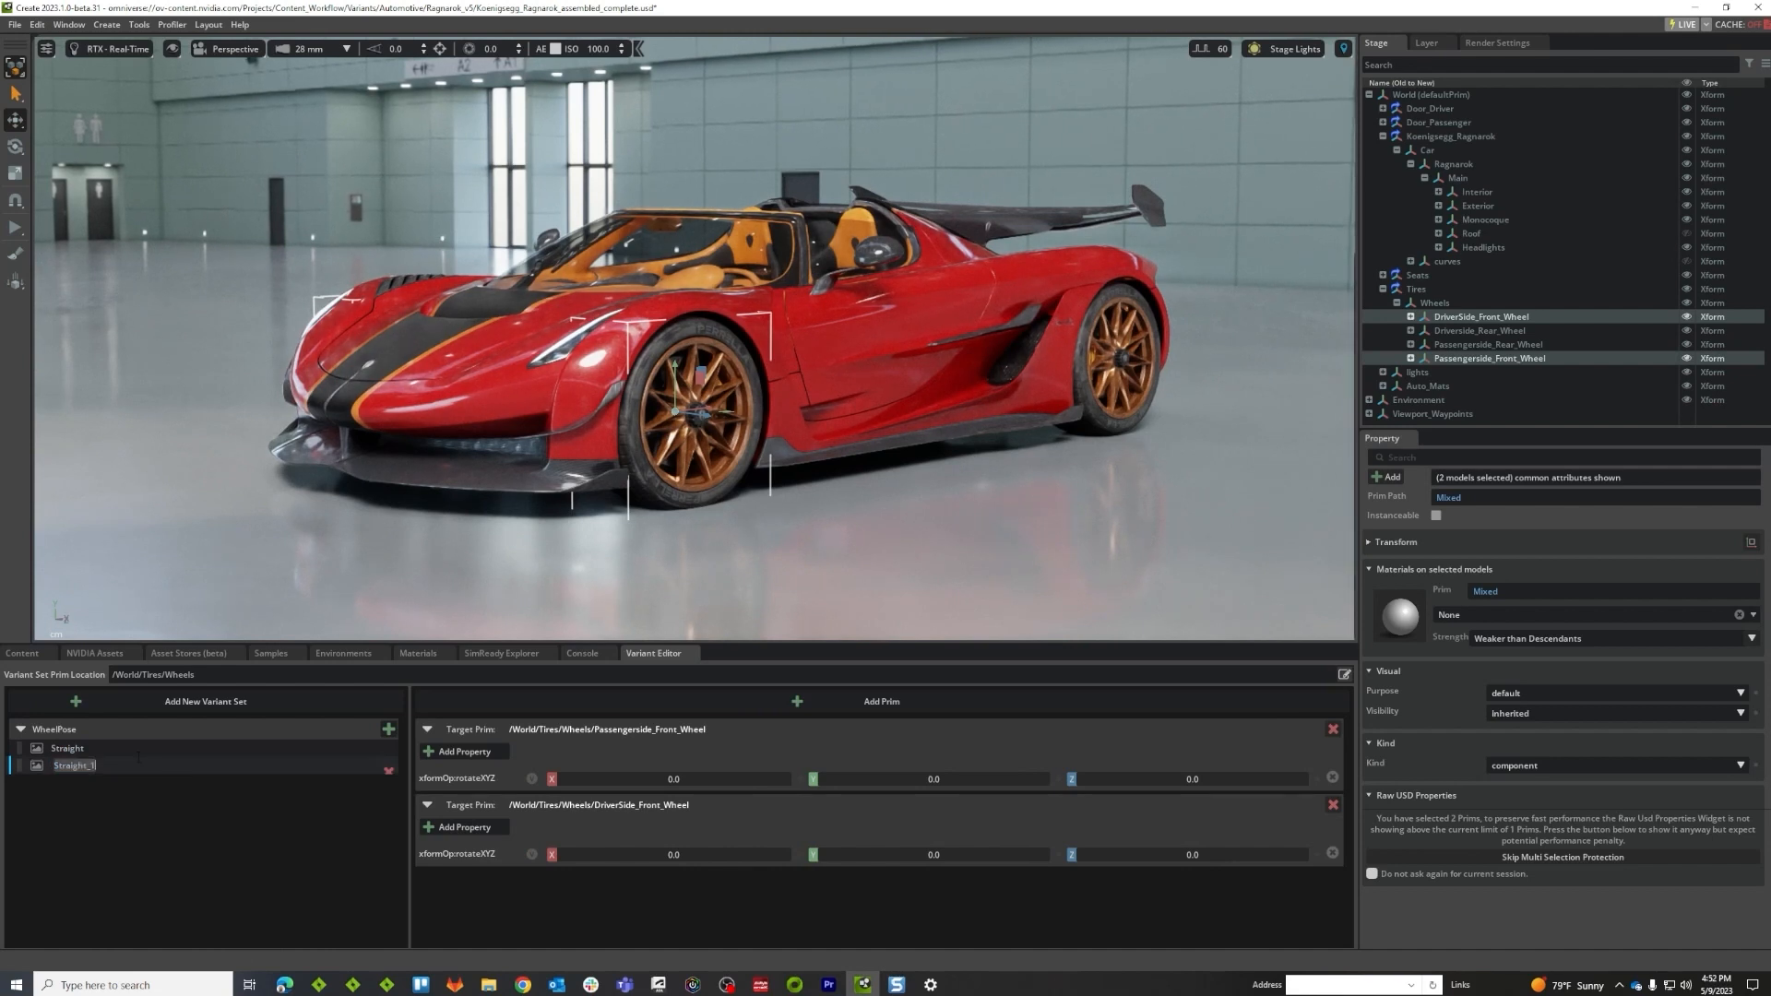
{"action": "type", "text": "Left"}
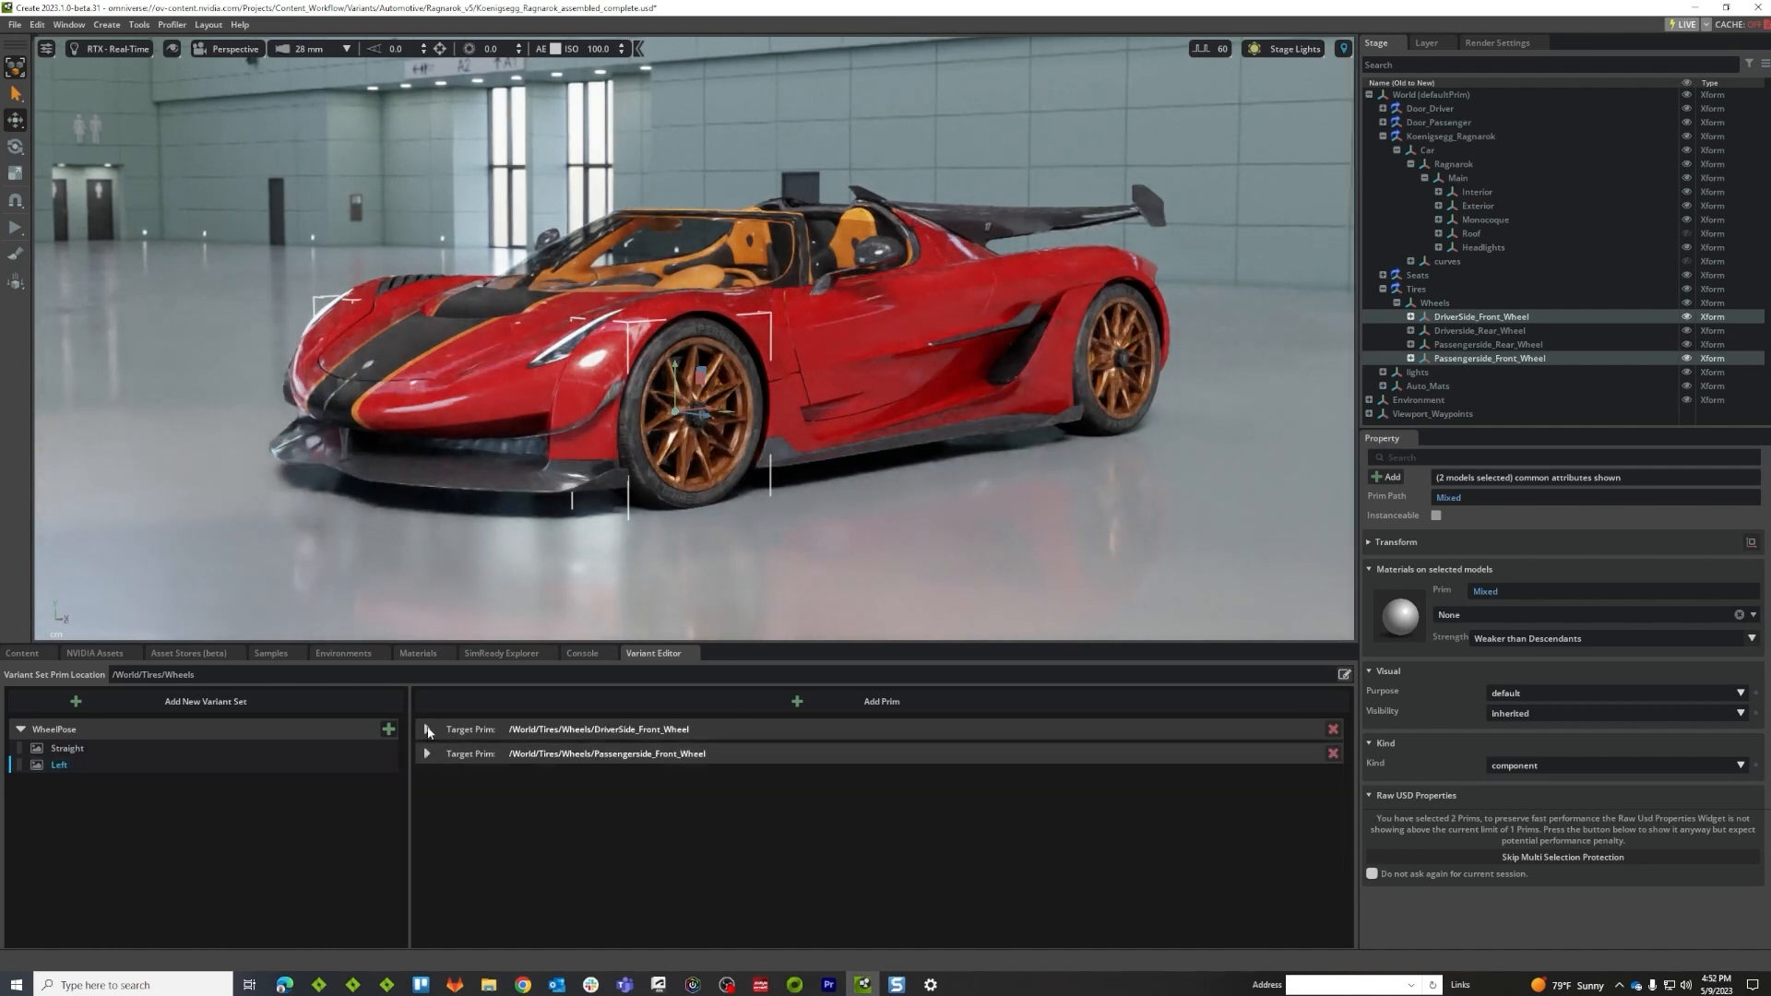
{"action": "left_click", "coordinate": [426, 731]}
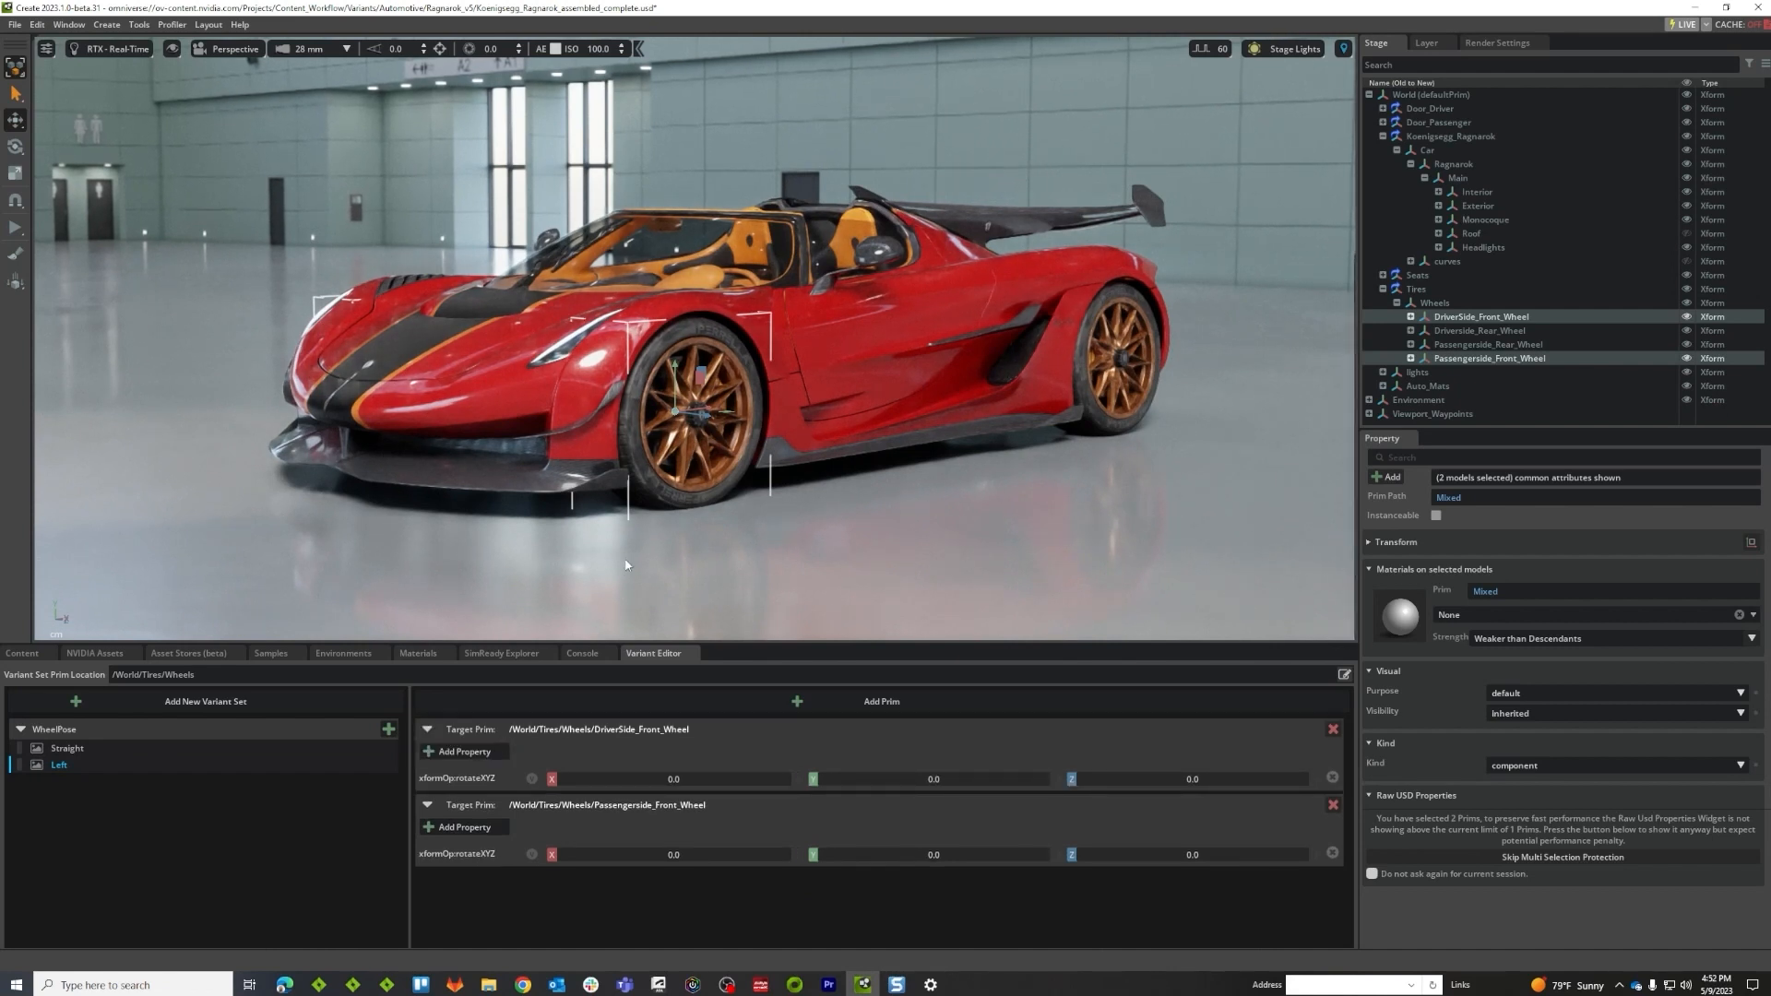
{"action": "mouse_move", "coordinate": [707, 482]}
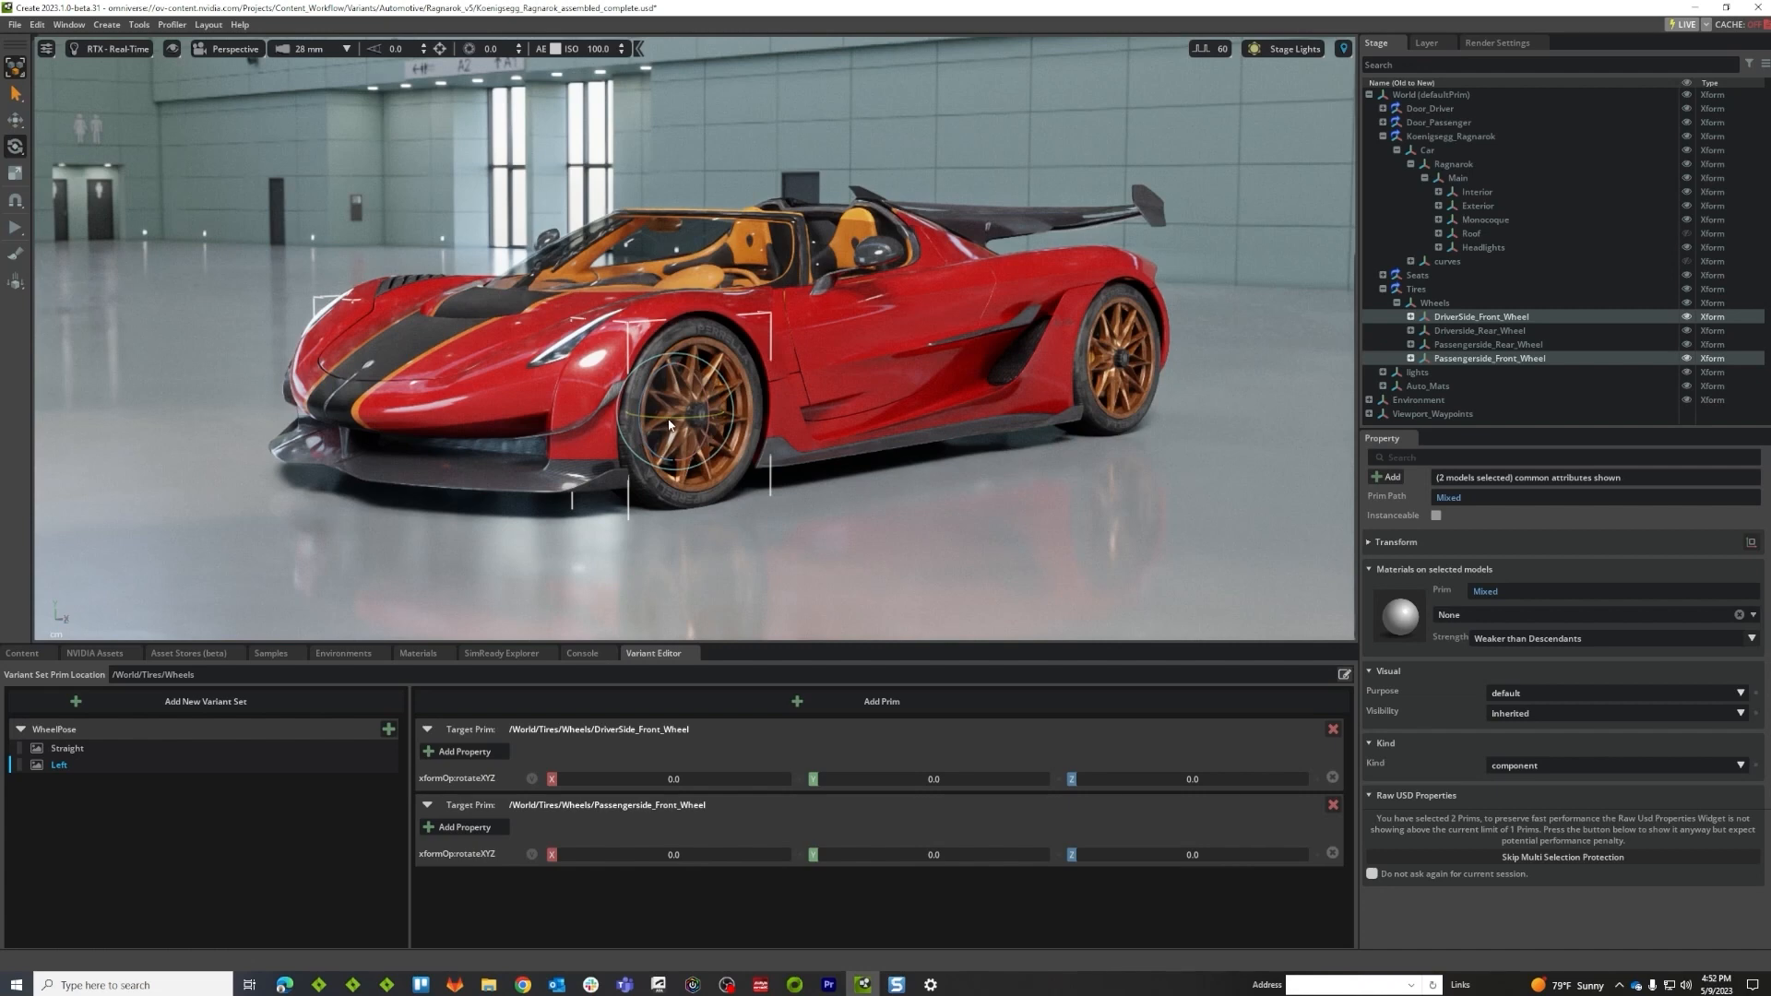
Orbit the viewport around the car's front to see the driver-side front wheel
{"action": "left_click_drag", "start_coordinate": [666, 424], "coordinate": [836, 452]}
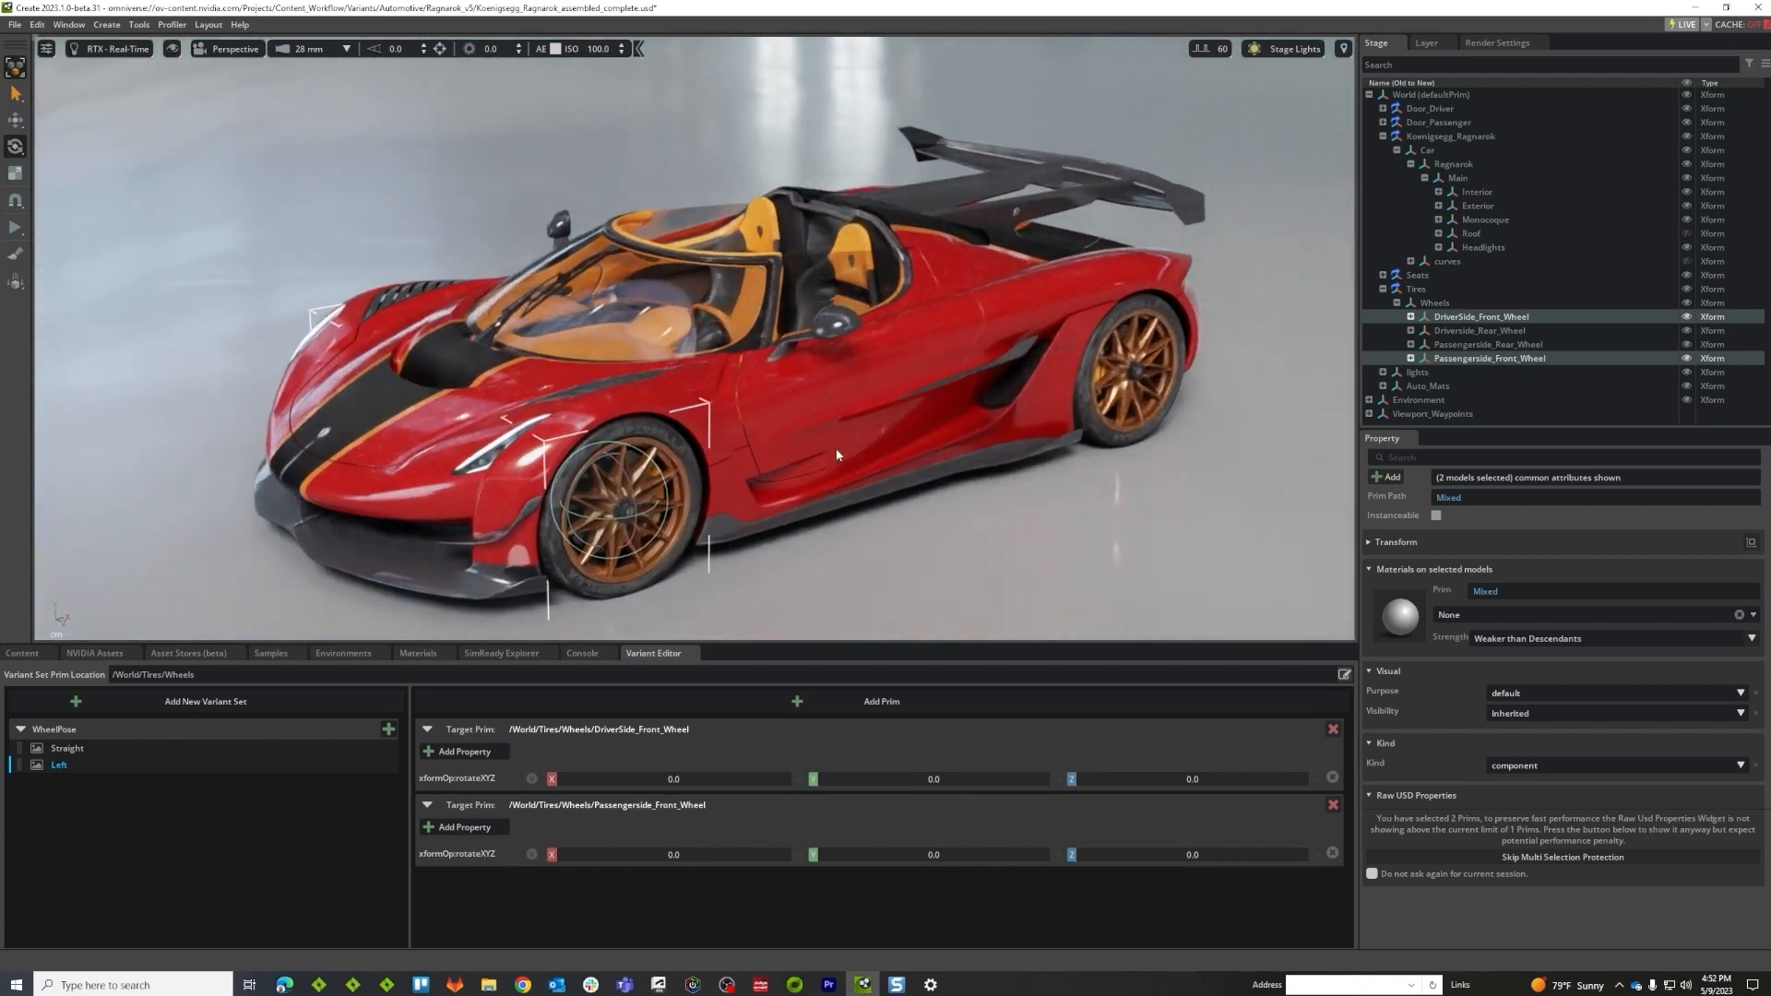
{"action": "left_click_drag", "start_coordinate": [835, 452], "coordinate": [565, 419]}
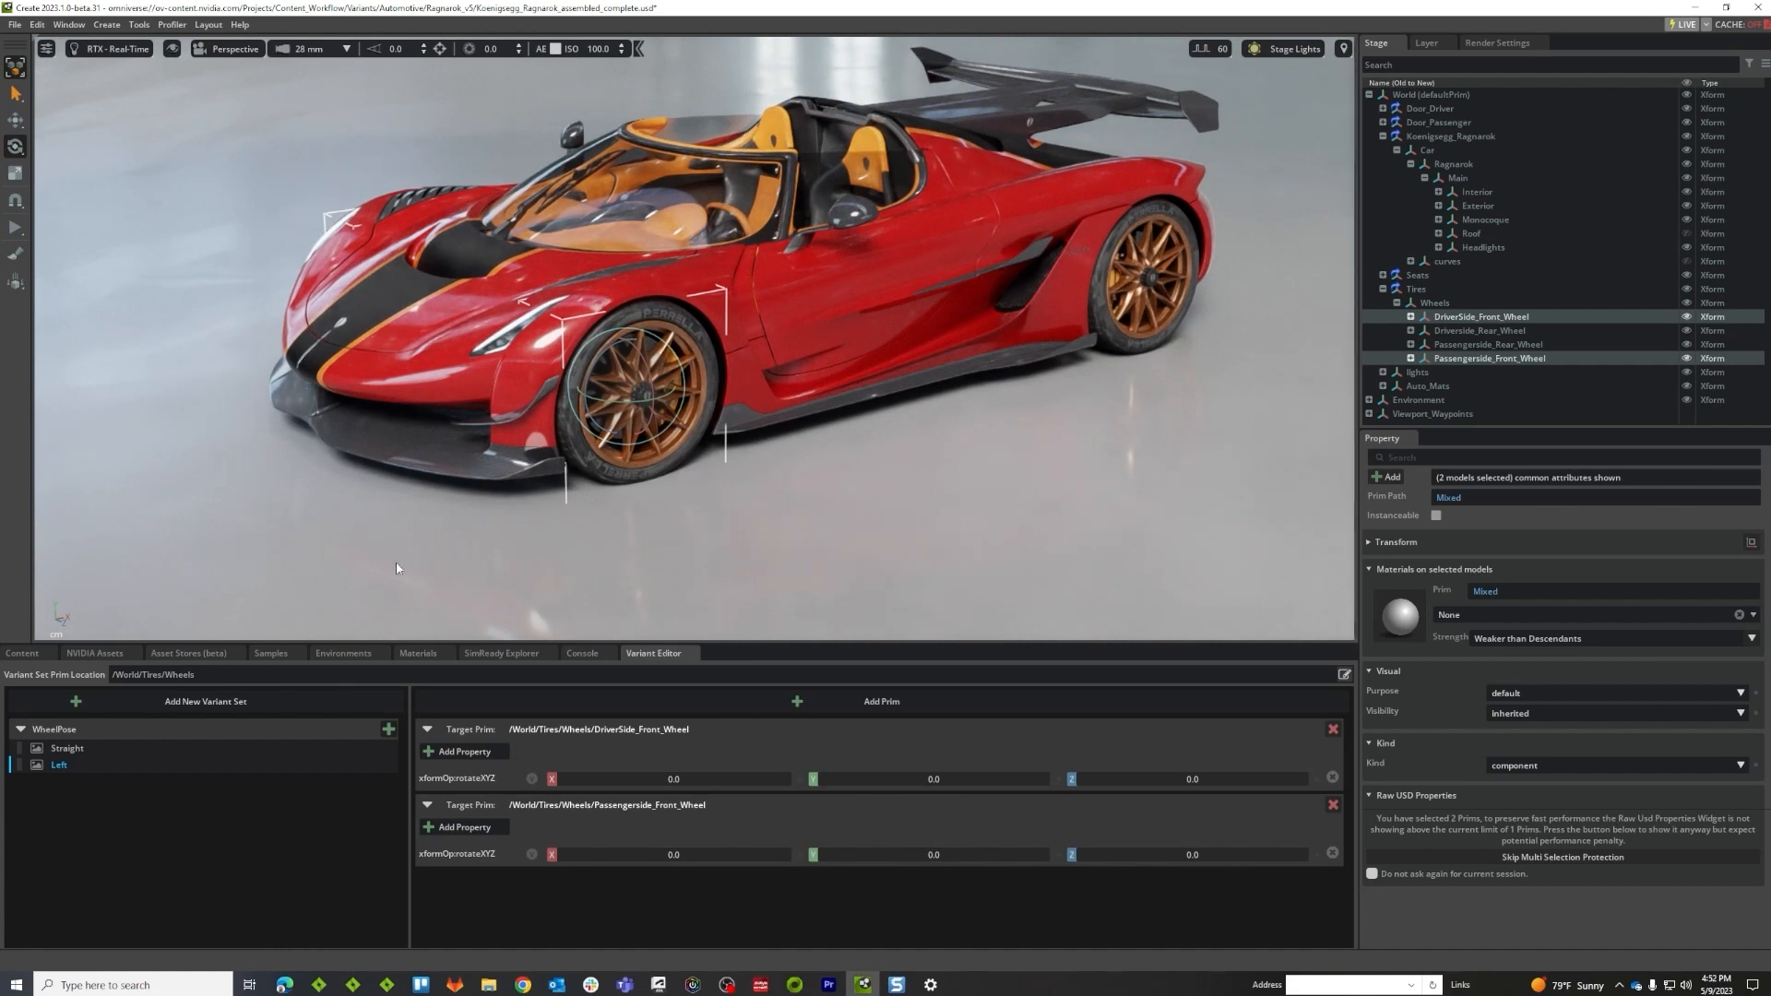
{"action": "mouse_move", "coordinate": [440, 582]}
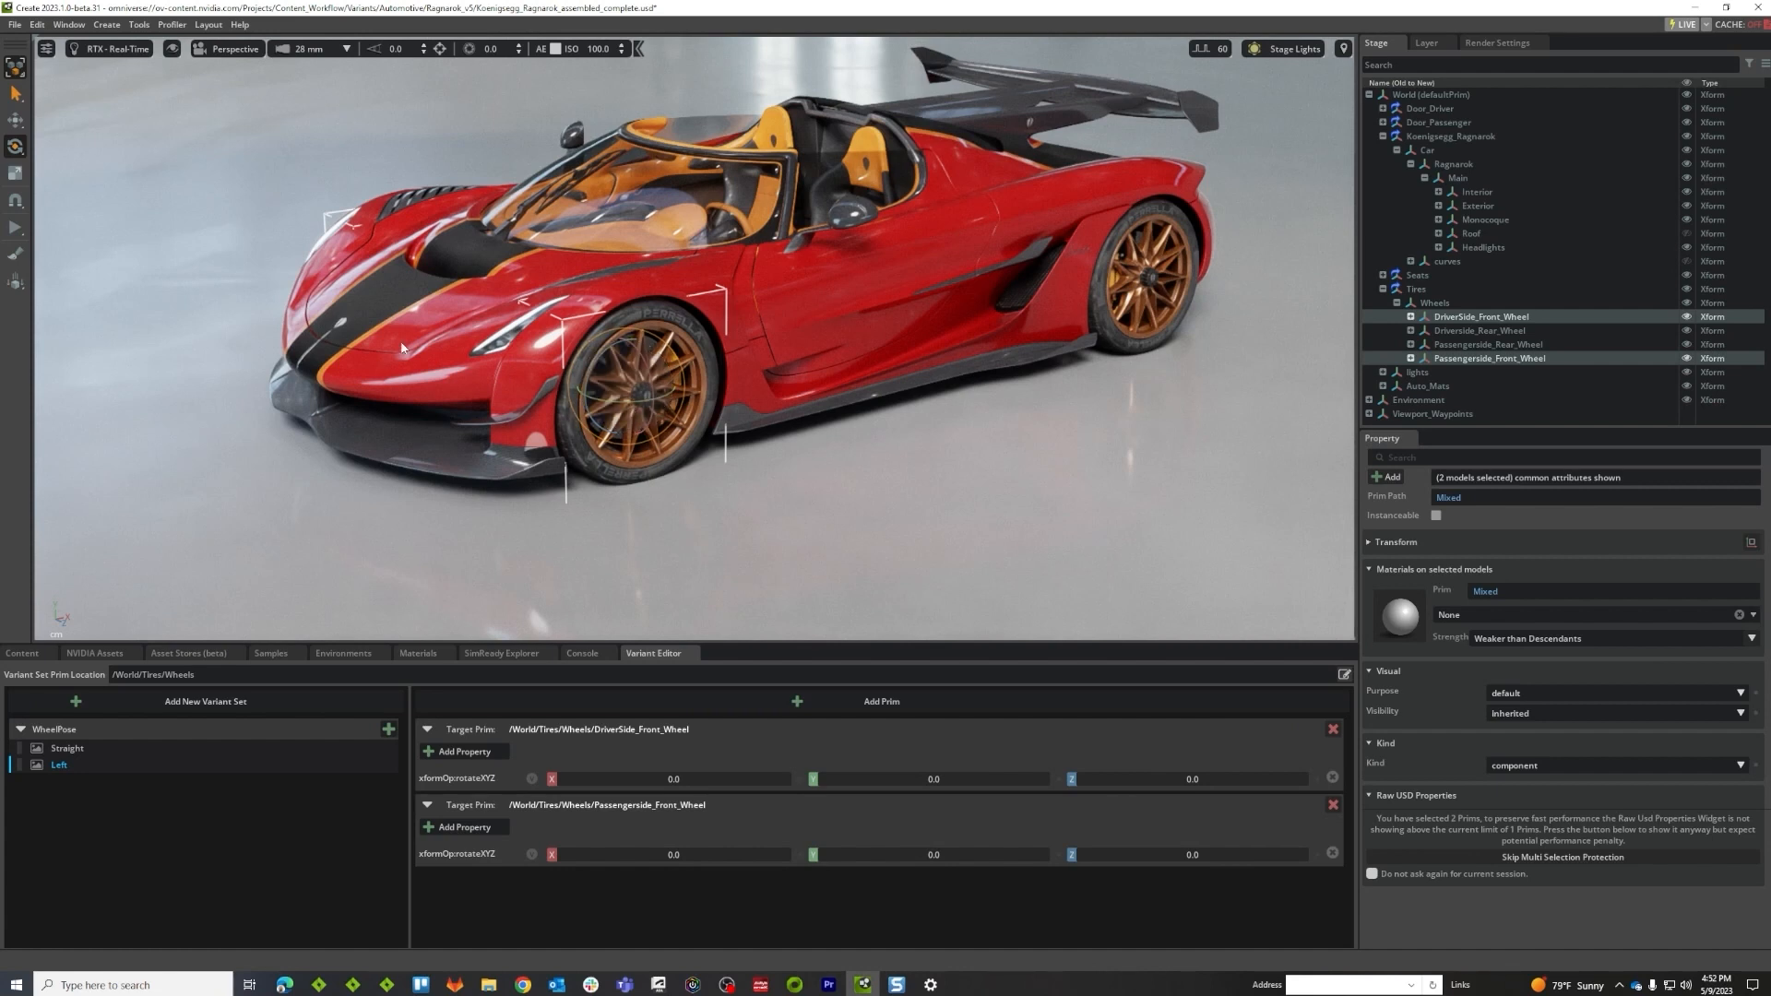
{"action": "mouse_move", "coordinate": [16, 148]}
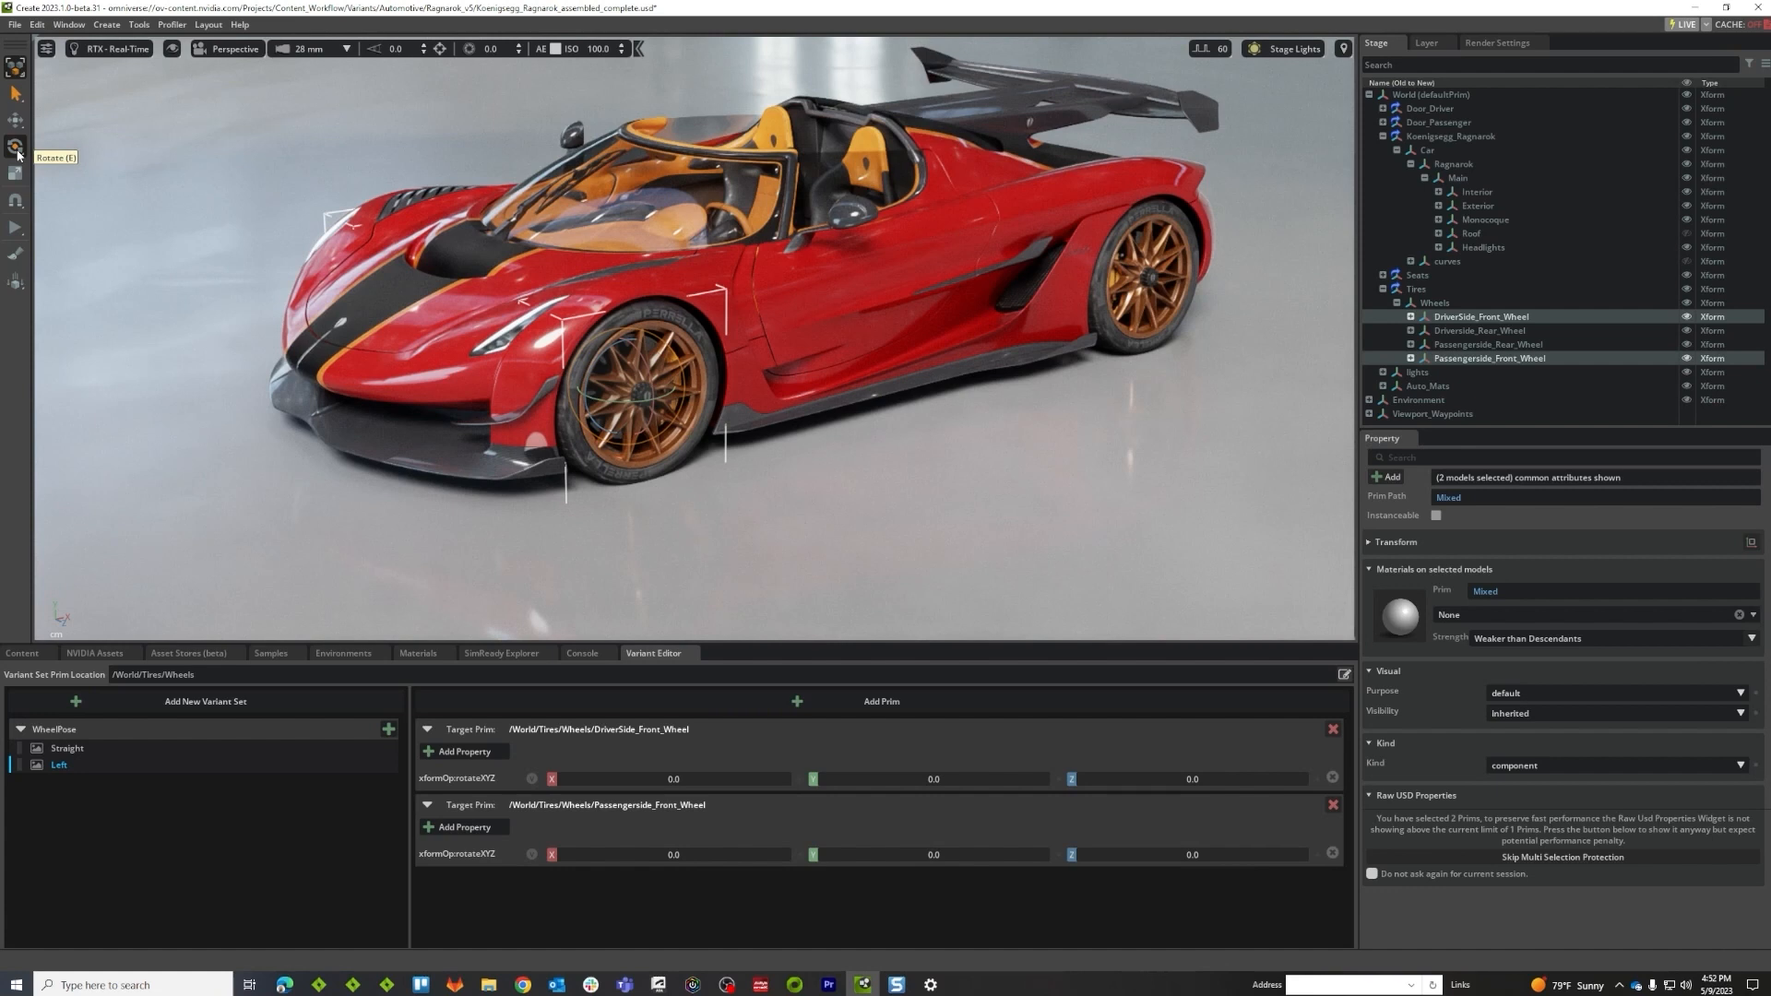
{"action": "mouse_move", "coordinate": [537, 387]}
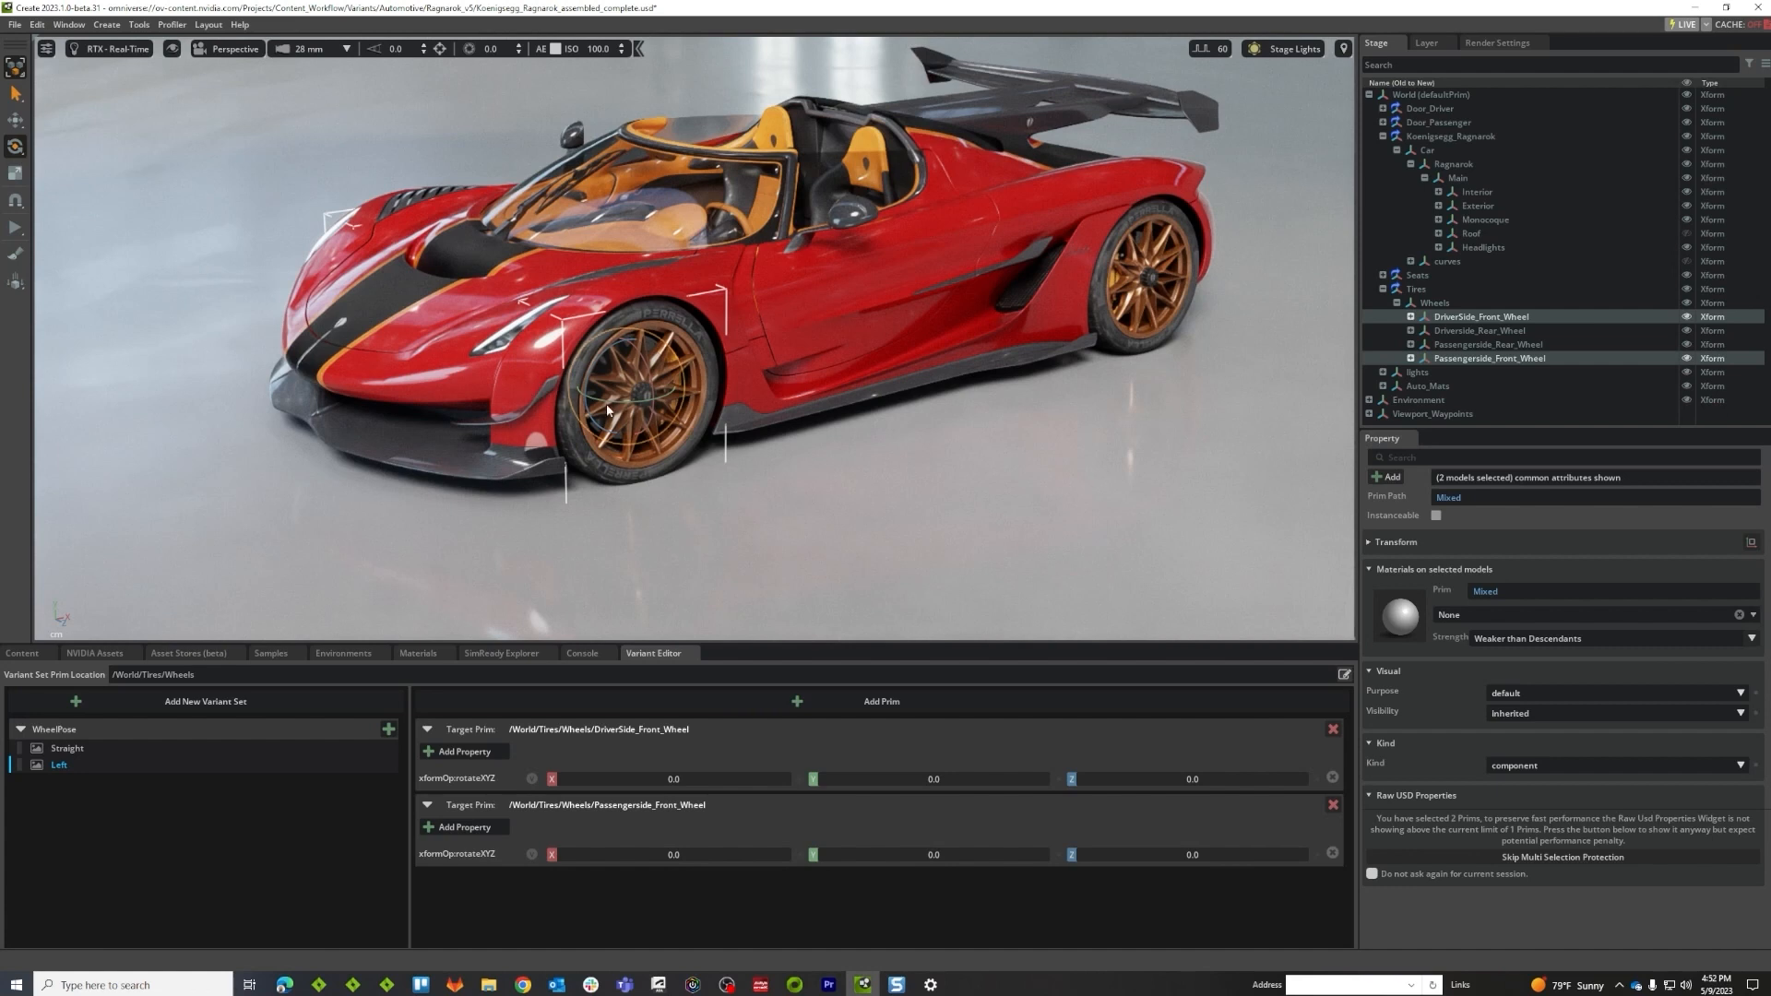
{"action": "mouse_move", "coordinate": [867, 793]}
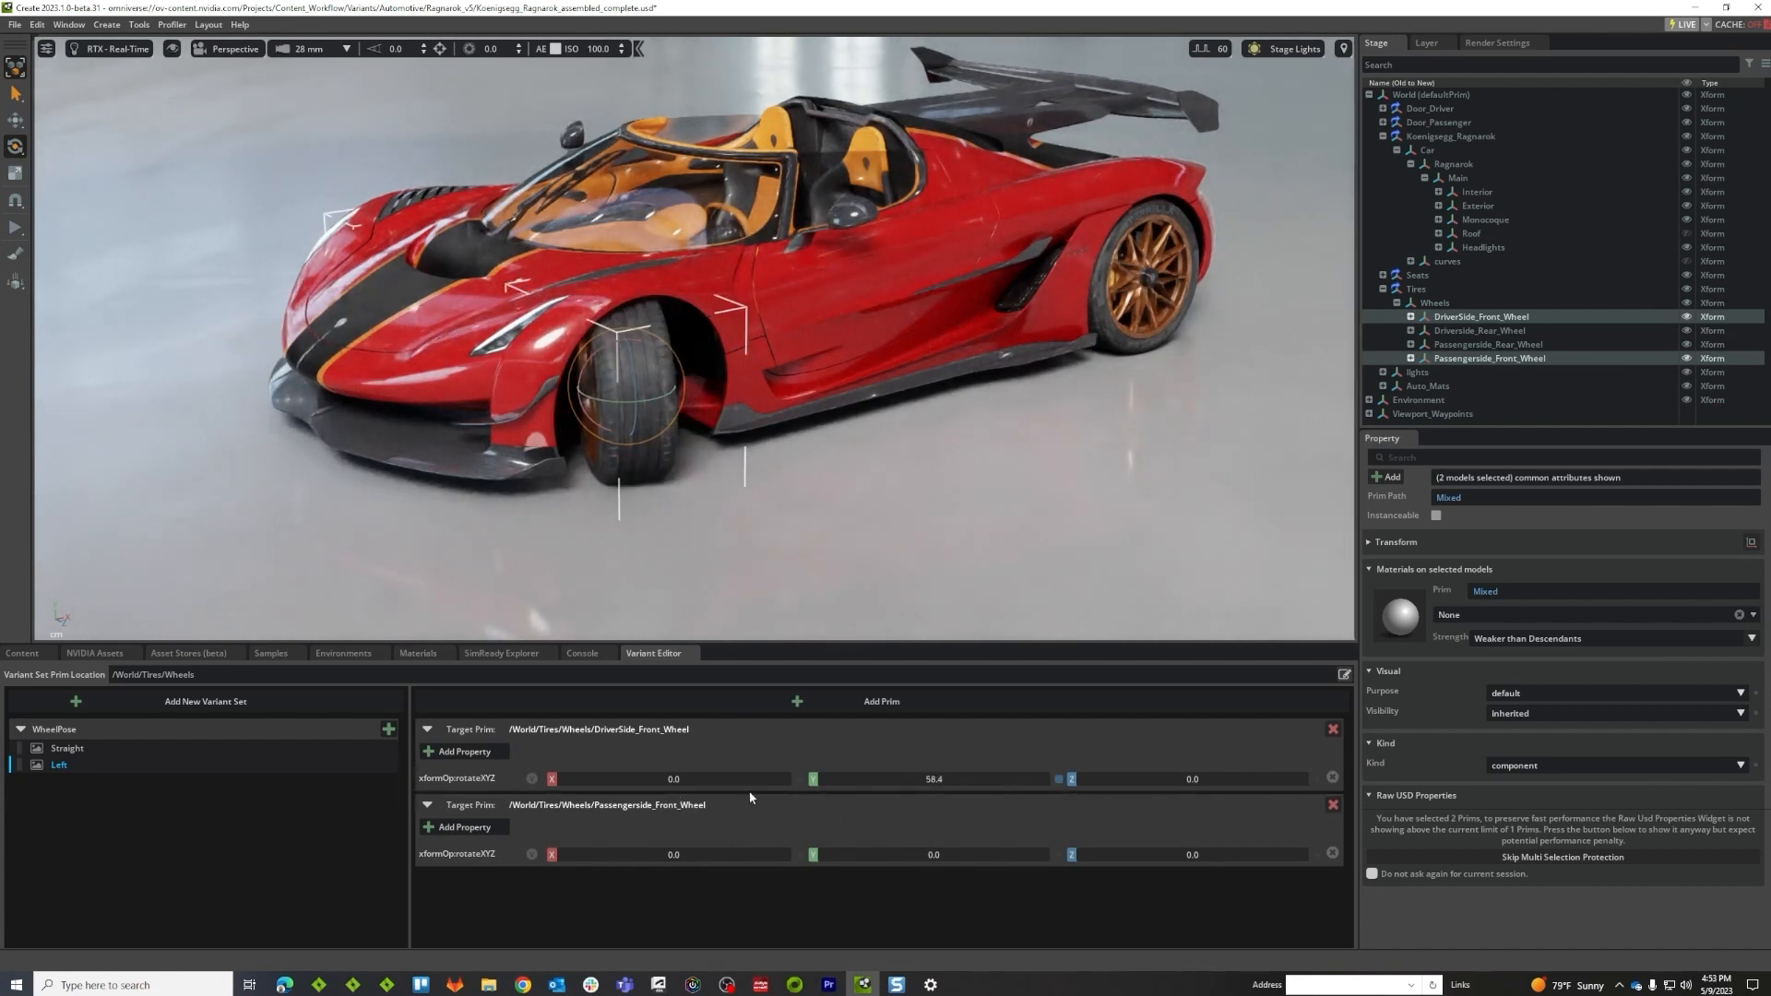
Set the Y rotation of both front wheels to 30° in the Left variant and check it from the front
{"action": "left_click_drag", "start_coordinate": [934, 779], "coordinate": [960, 786]}
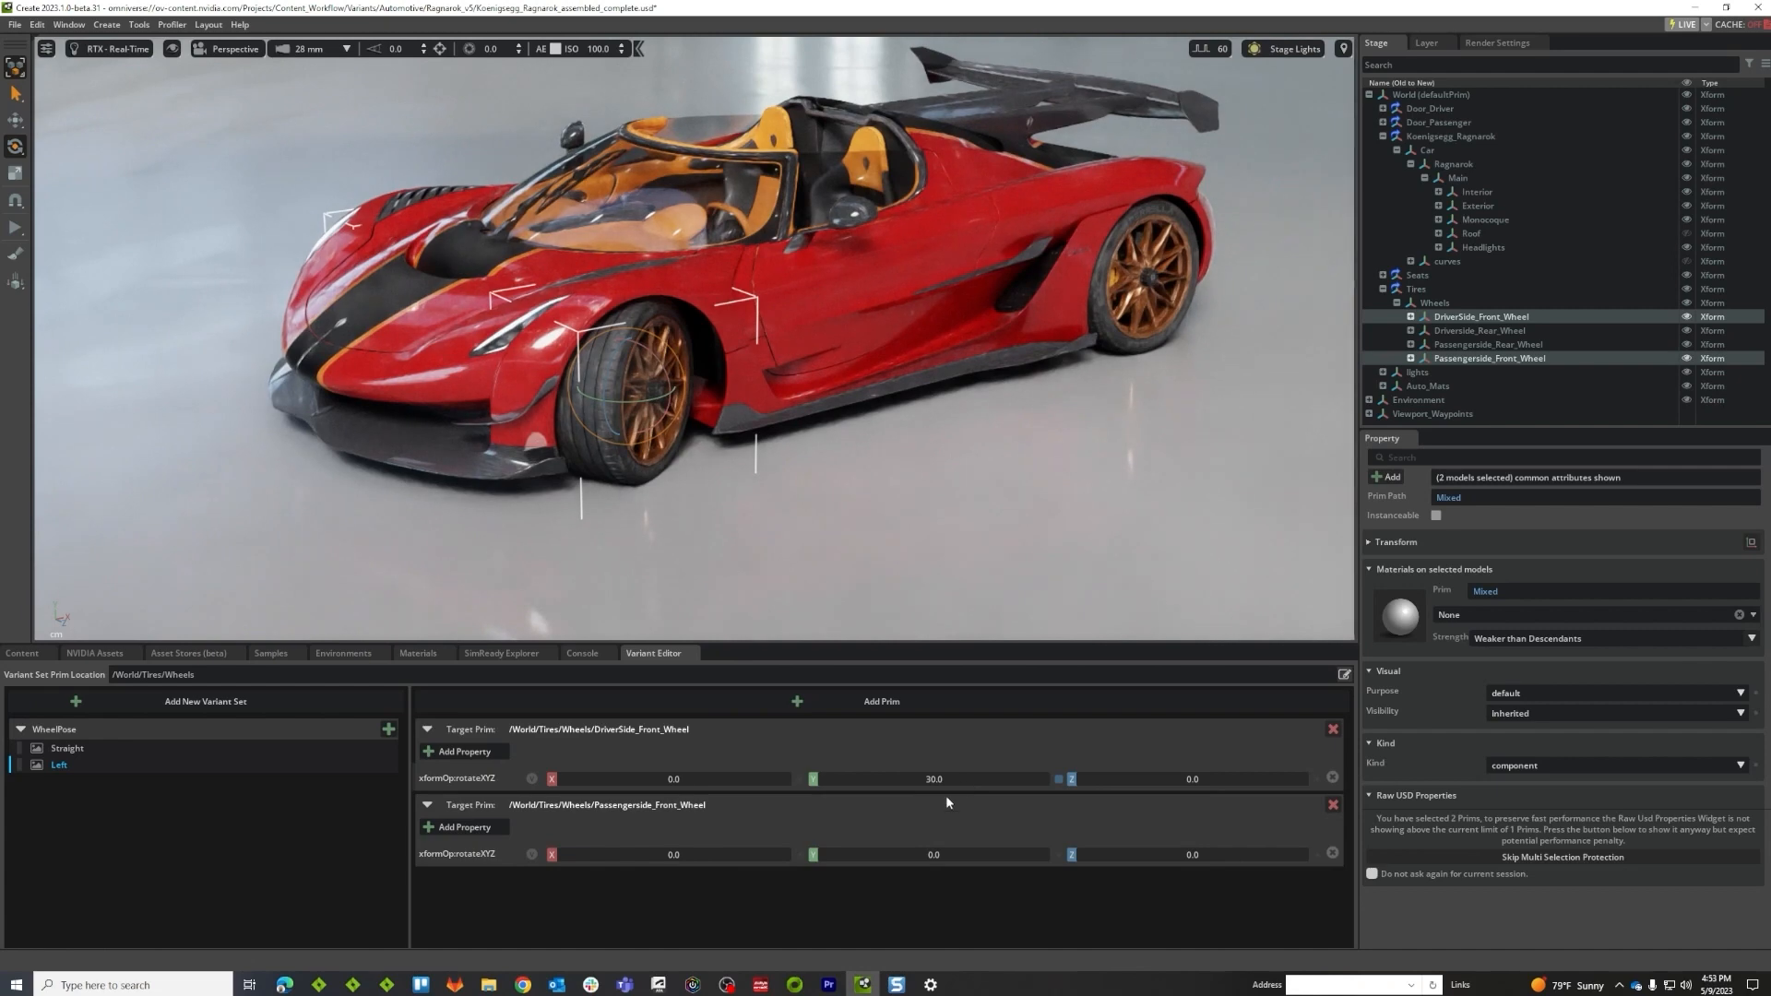
{"action": "type", "text": "30"}
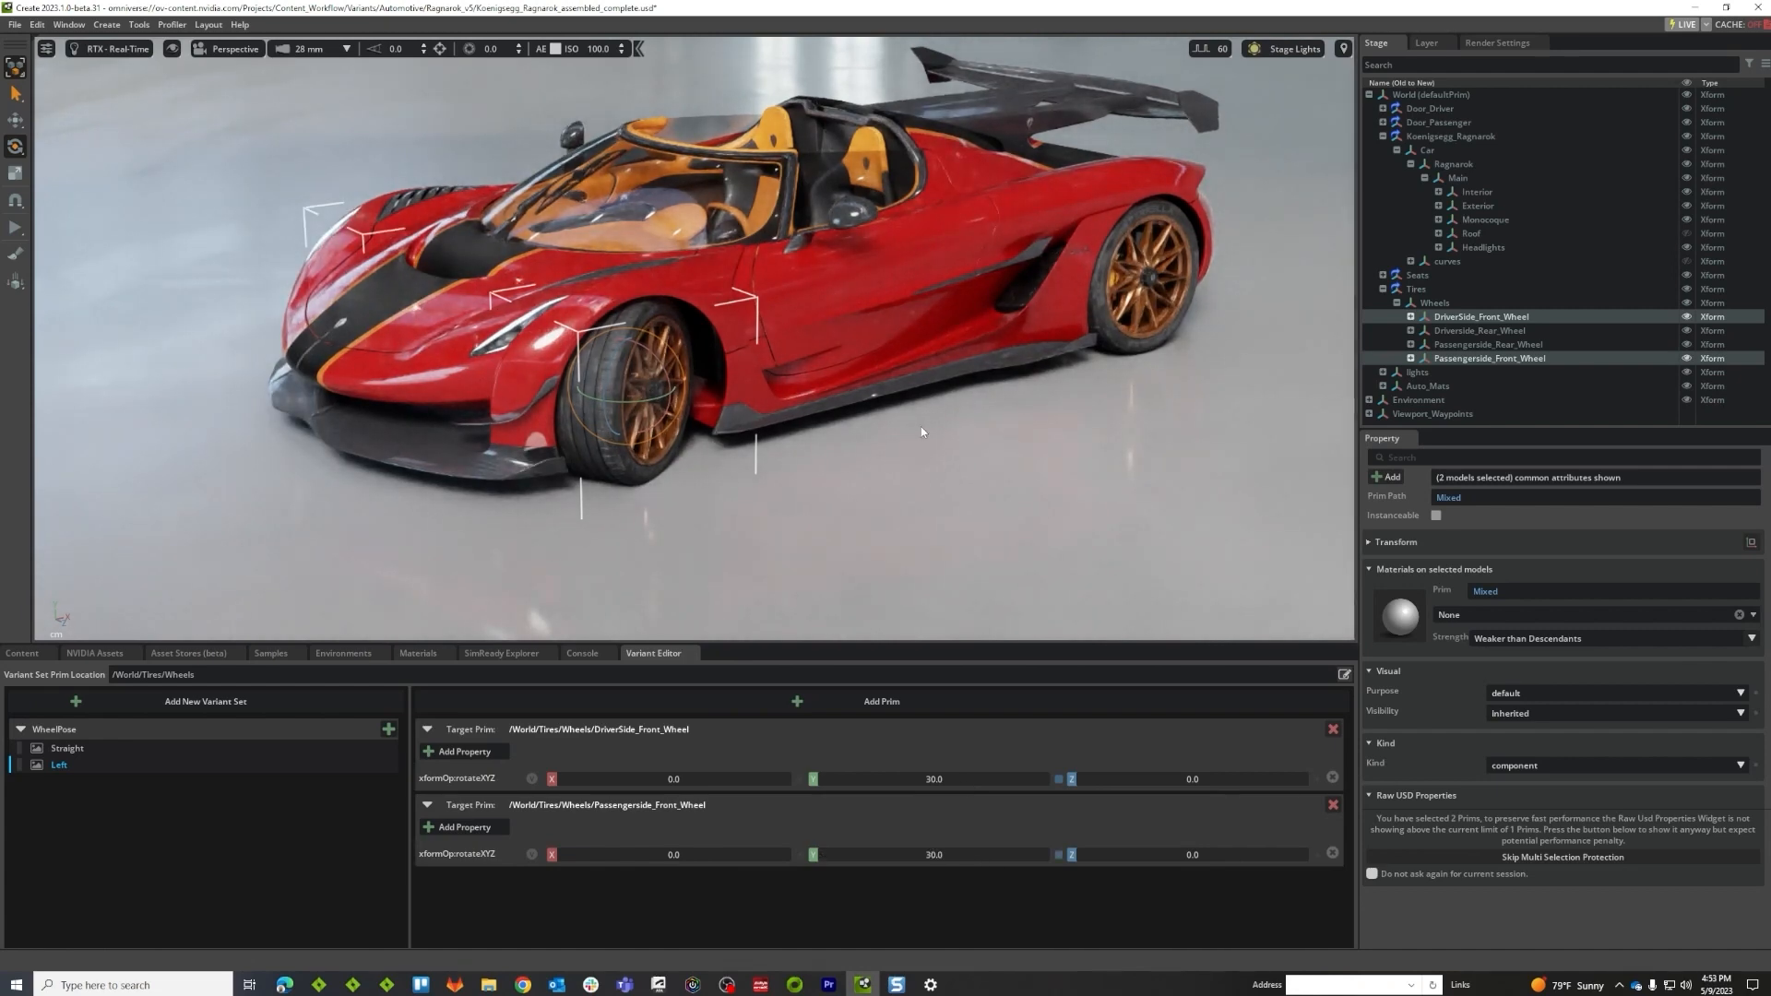
{"action": "left_click_drag", "start_coordinate": [921, 432], "coordinate": [954, 404]}
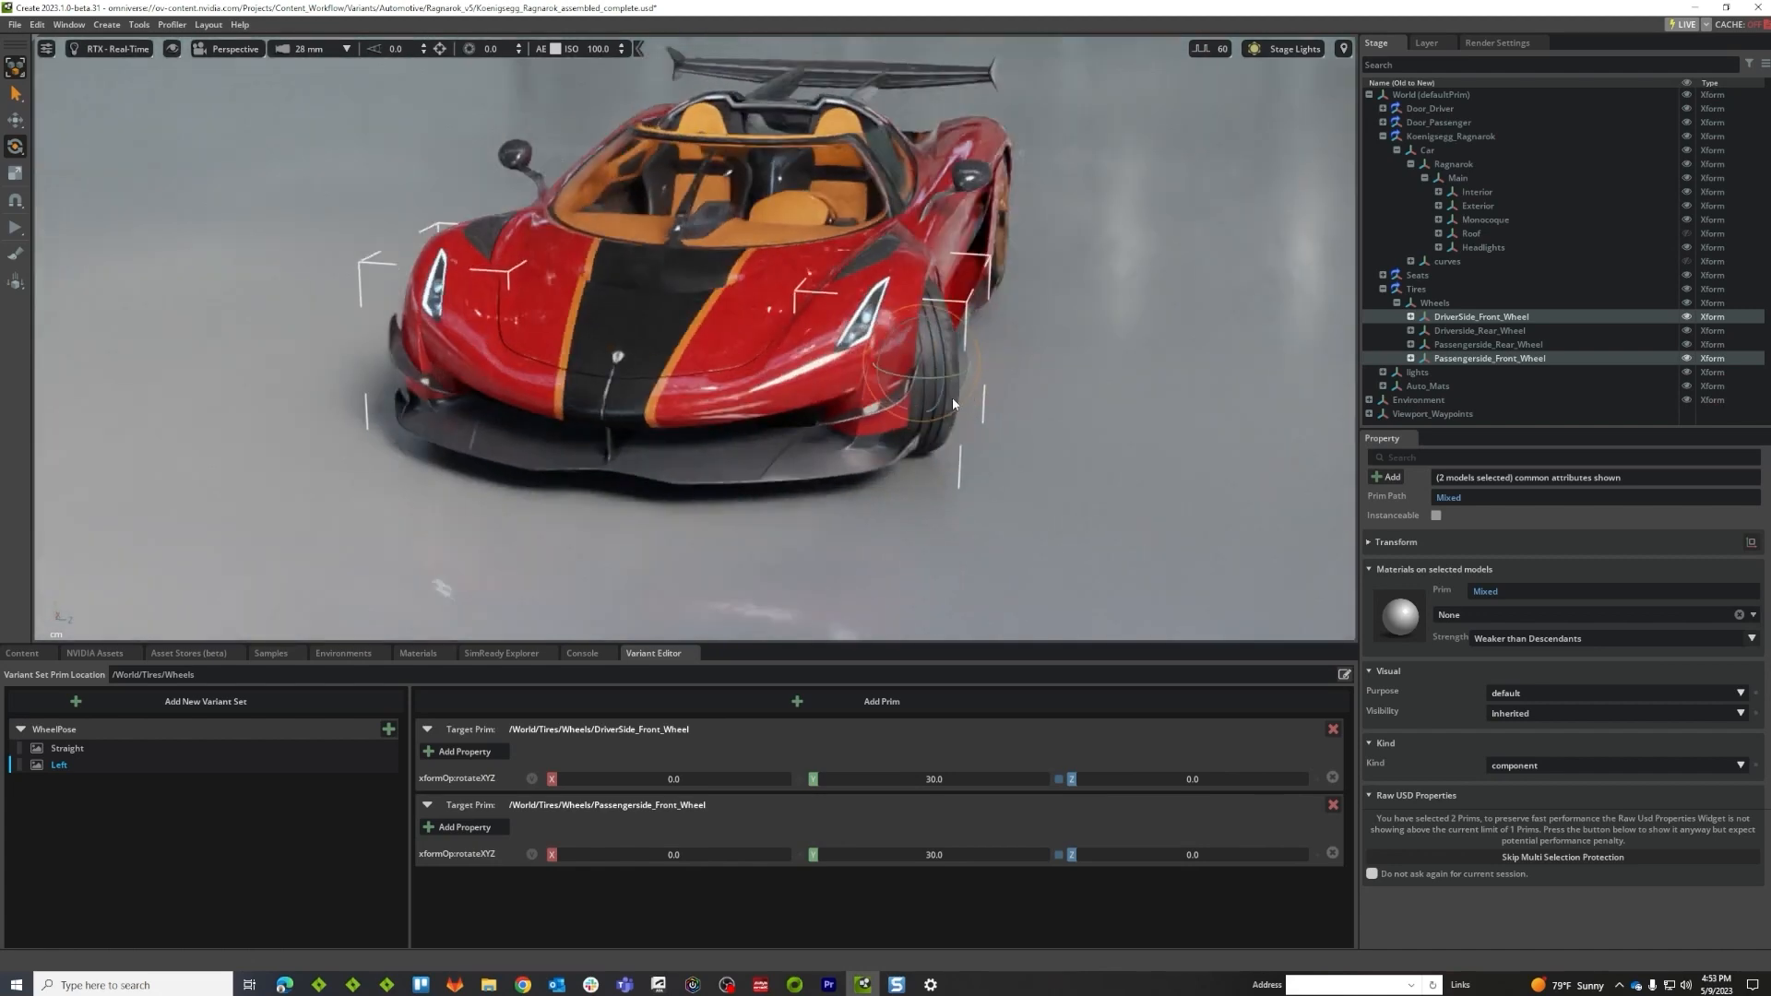
{"action": "left_click", "coordinate": [59, 764]}
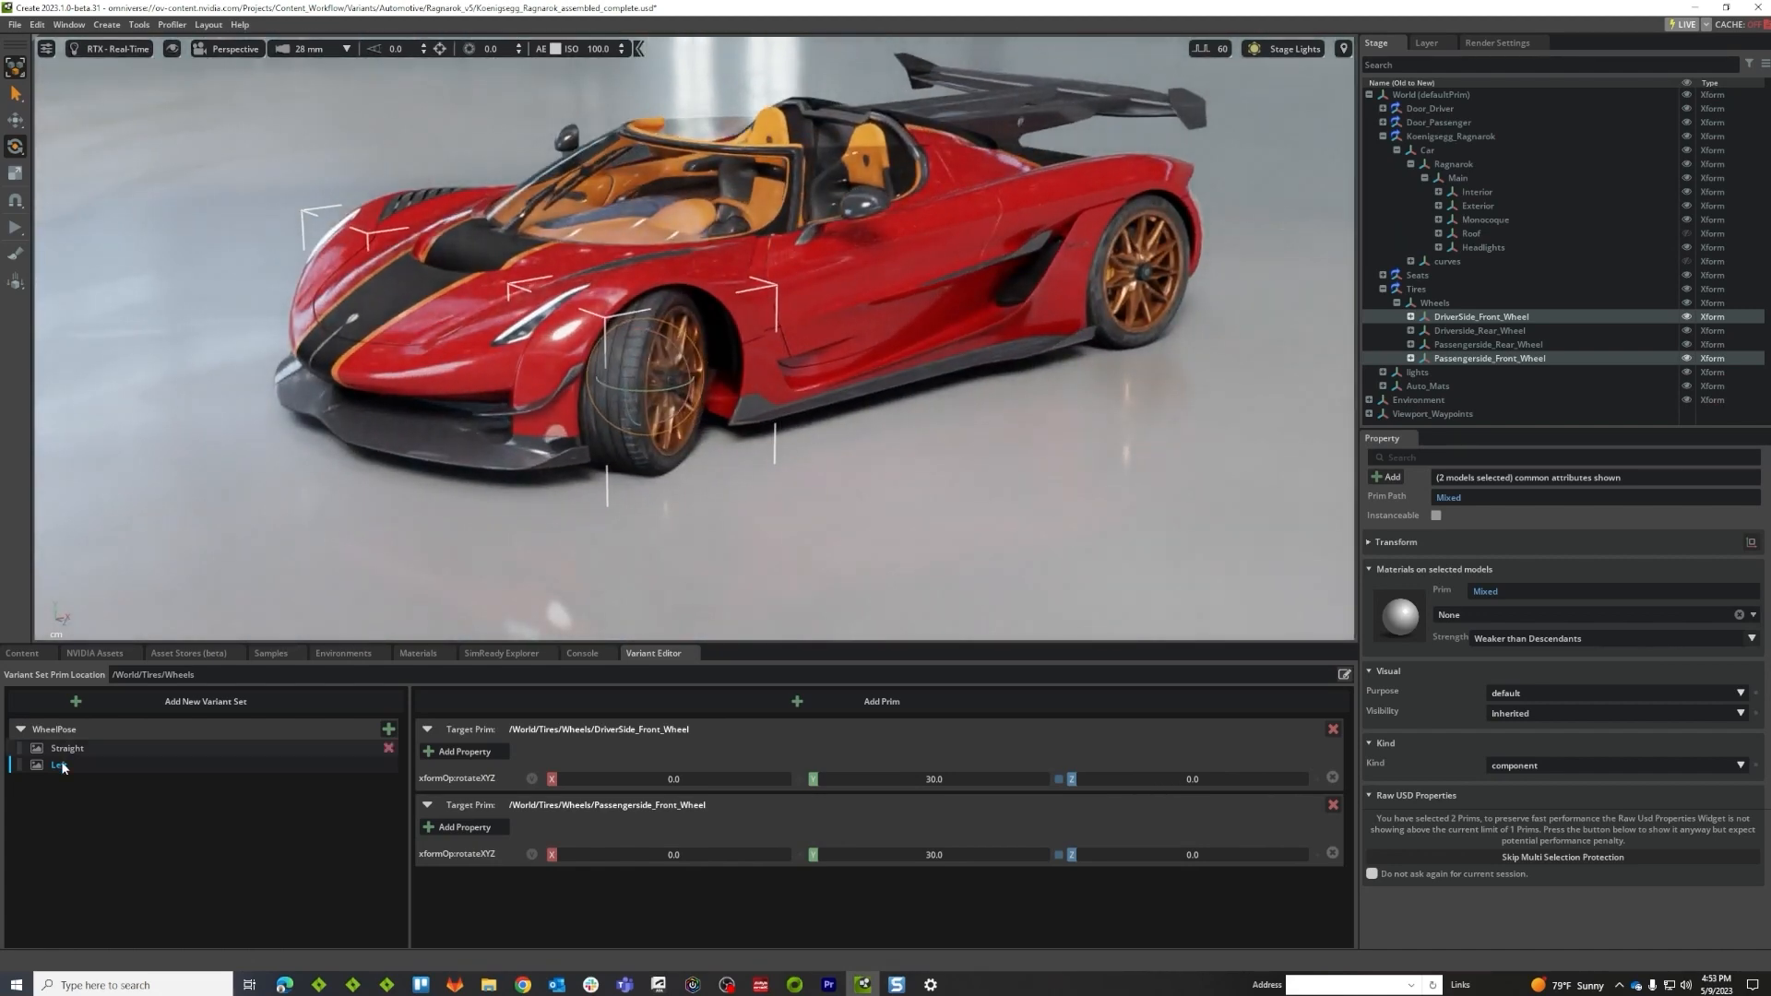
Bring up the Left variant's options to duplicate it into a Right pose
{"action": "right_click", "coordinate": [59, 763]}
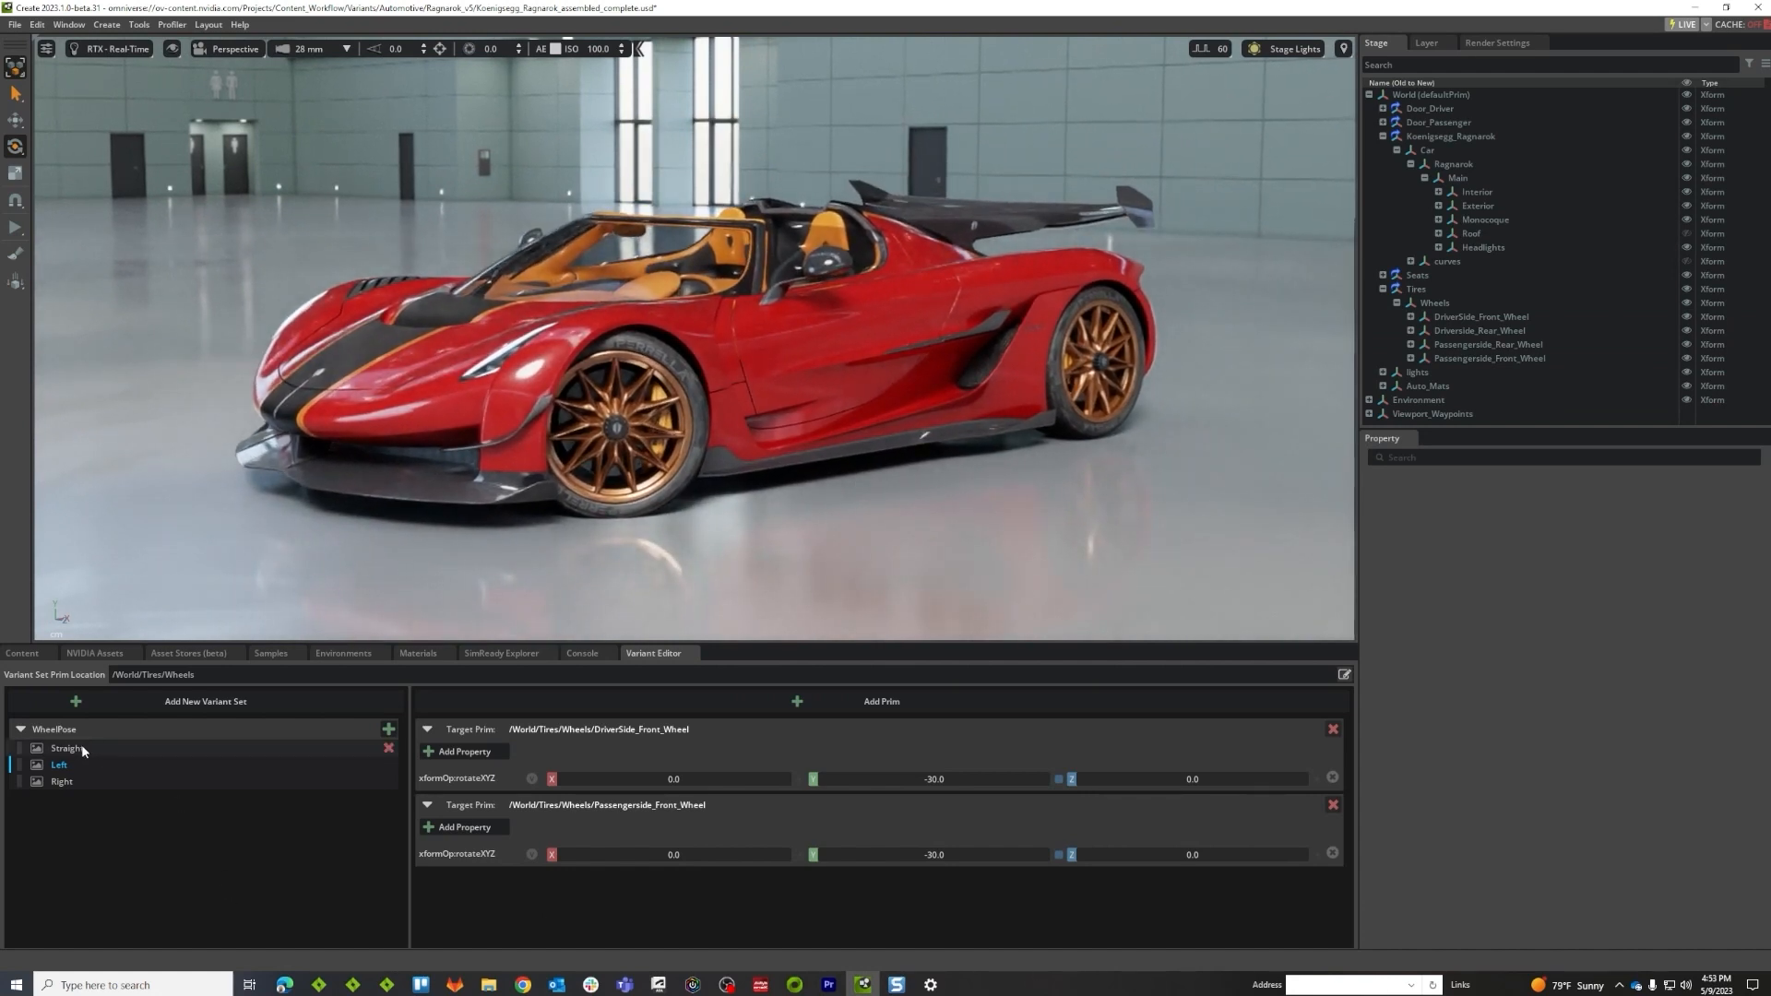
Switch WheelPose through Straight, Left and Right to preview the wheels steering 0, -30 and 30°
{"action": "left_click", "coordinate": [66, 747]}
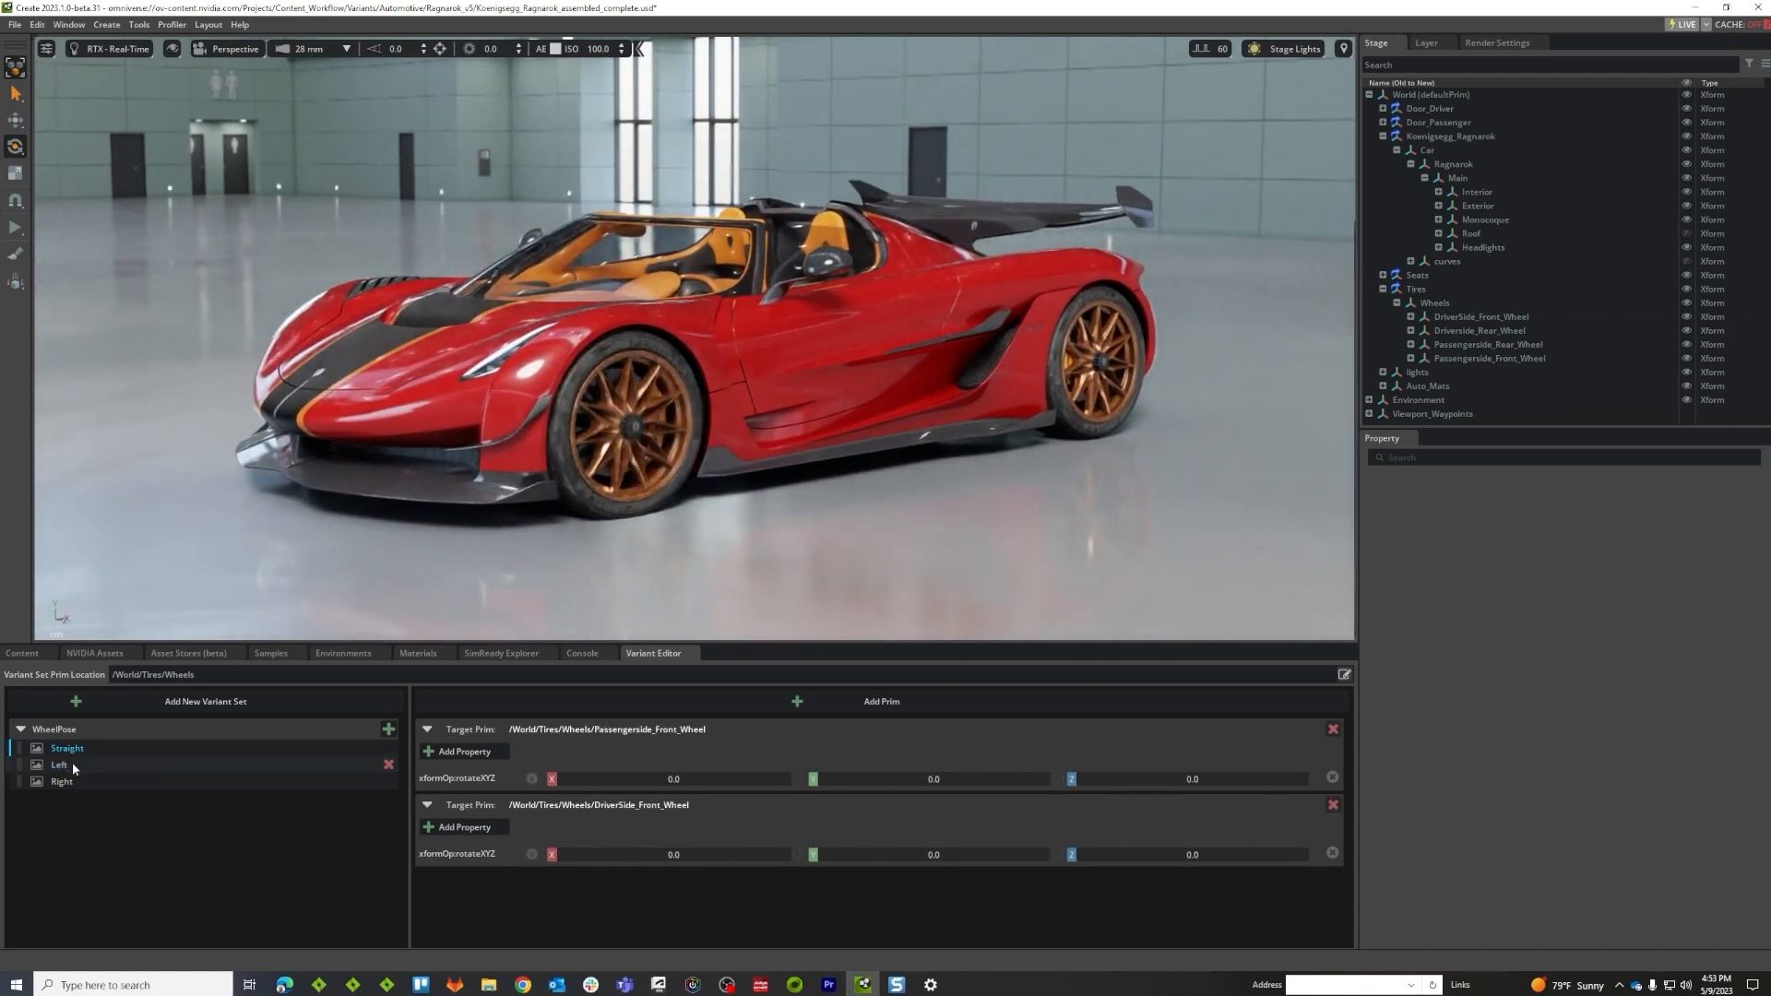
{"action": "left_click", "coordinate": [59, 763]}
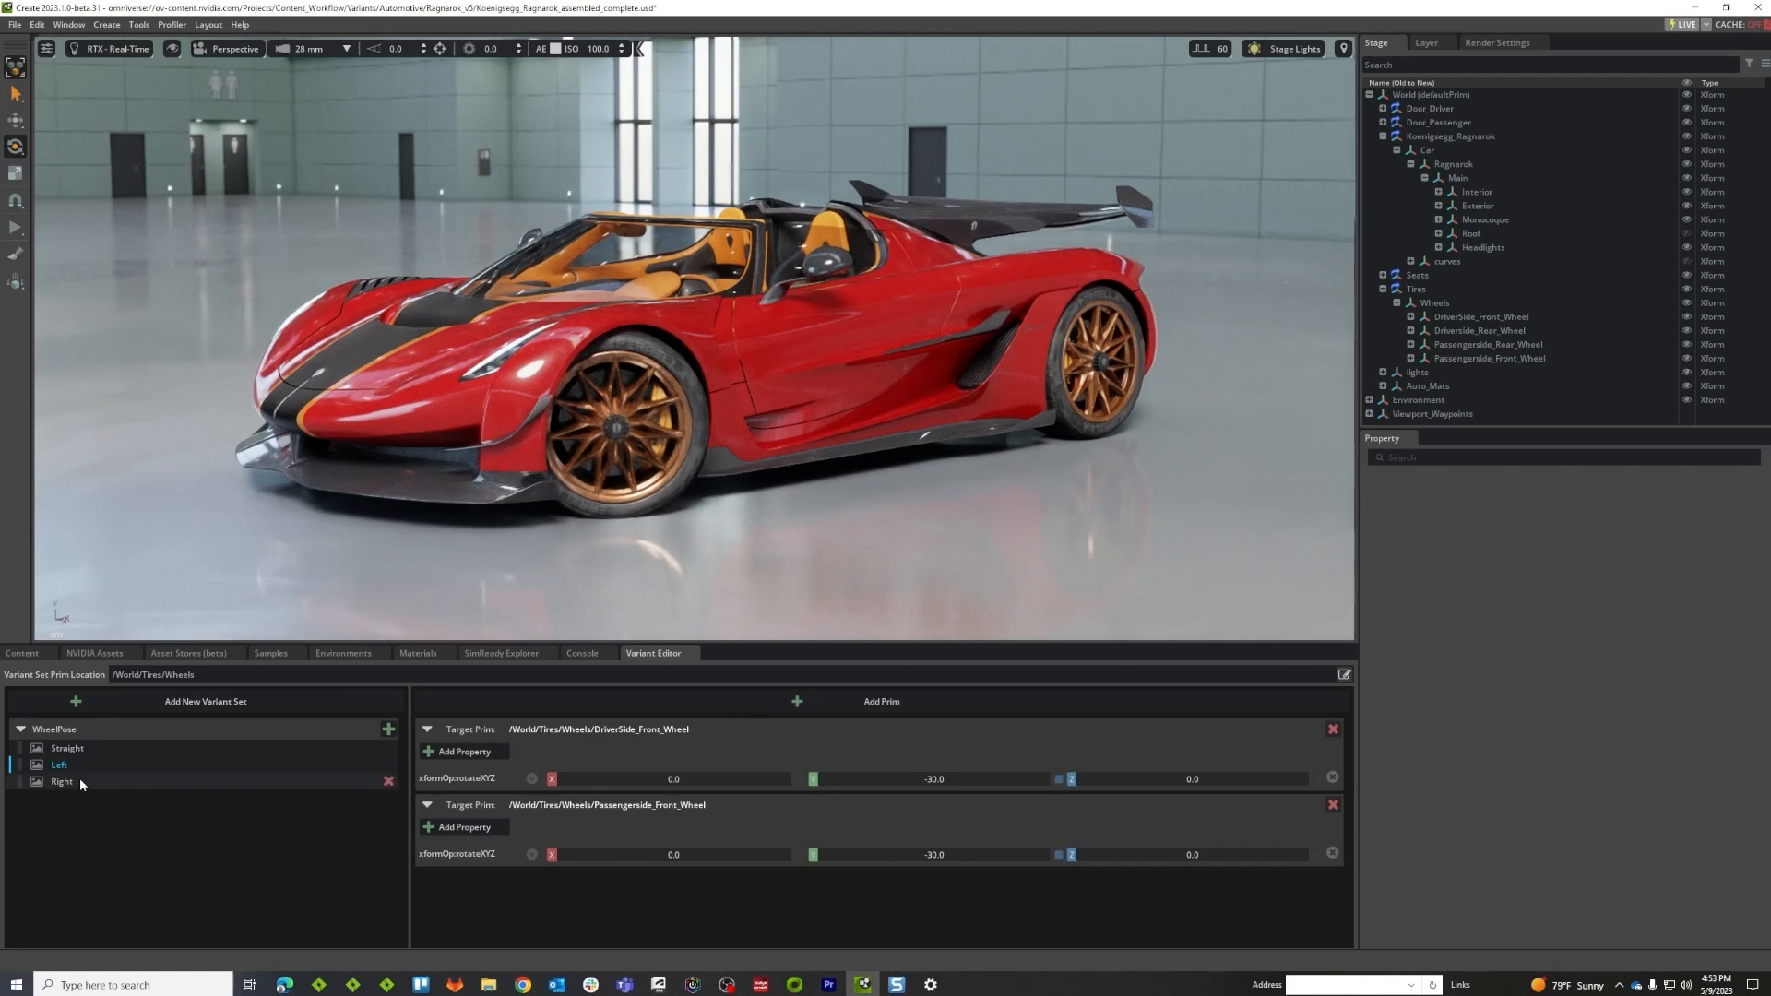
{"action": "left_click", "coordinate": [61, 781]}
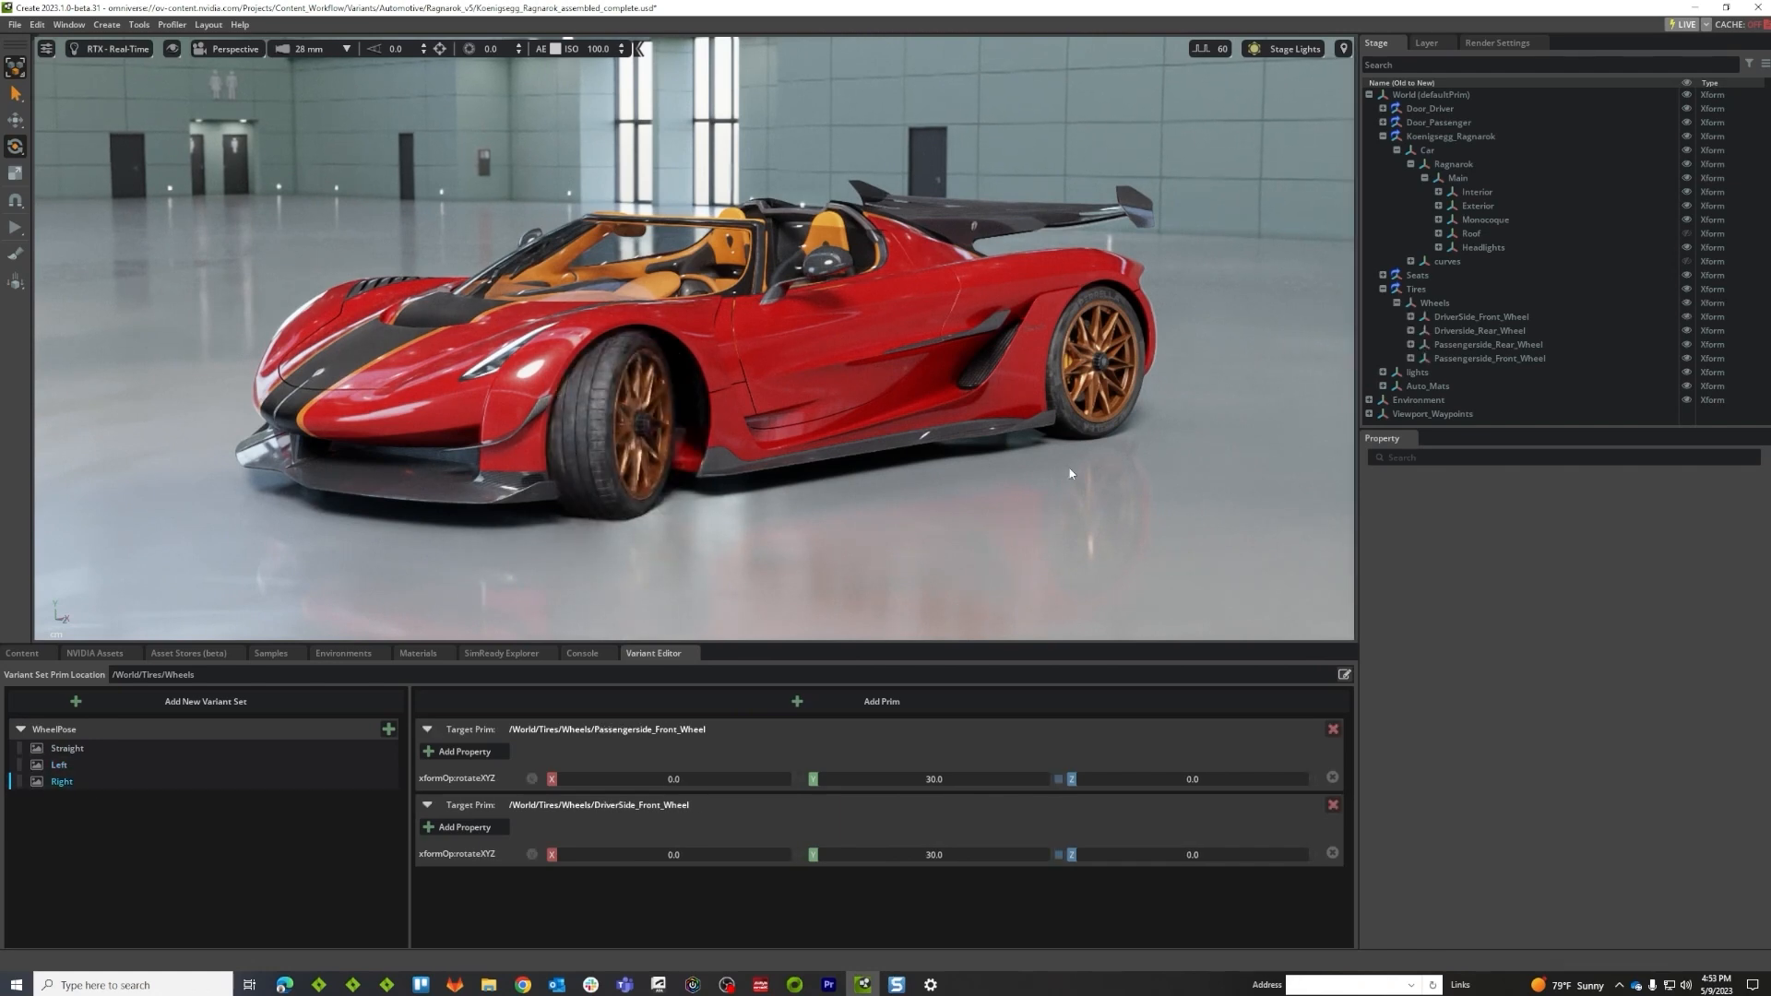